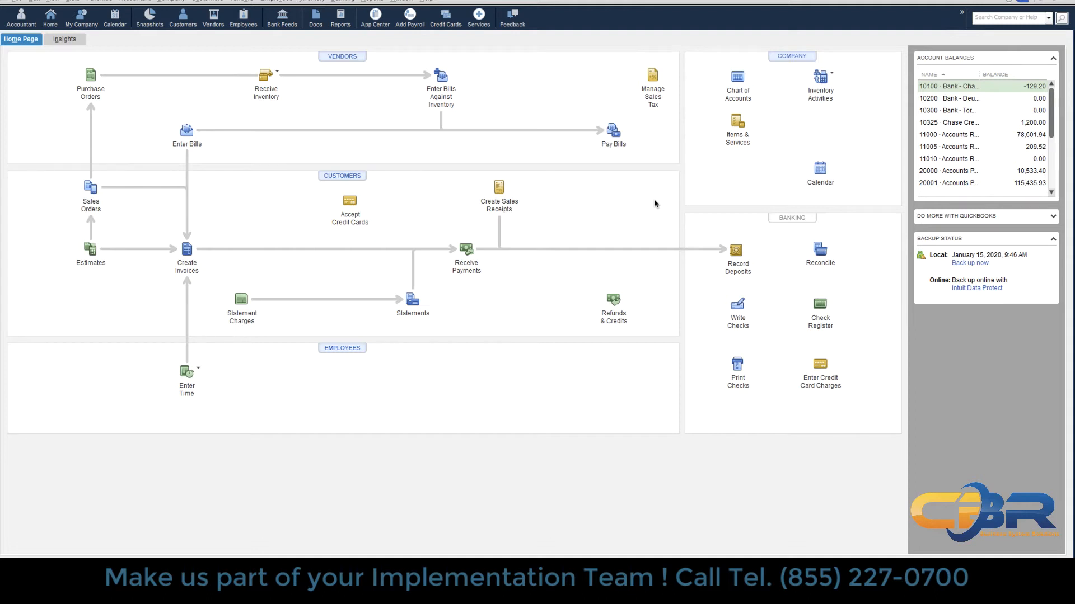
{"action": "mouse_move", "coordinate": [265, 74]}
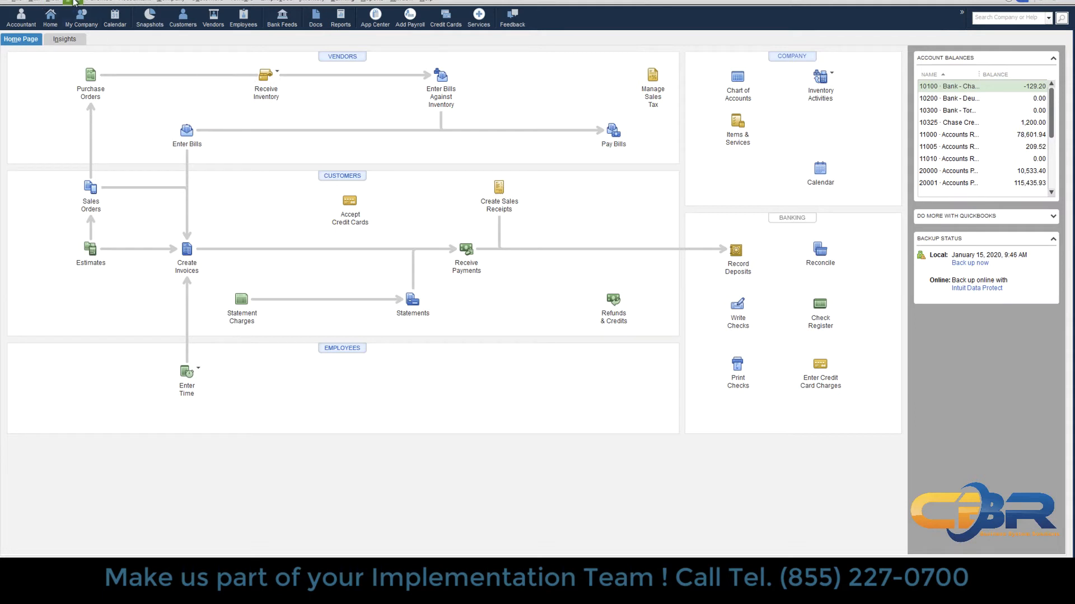
Drop down the Lists menu showing the Inventory Site List entry
{"action": "left_click", "coordinate": [71, 2]}
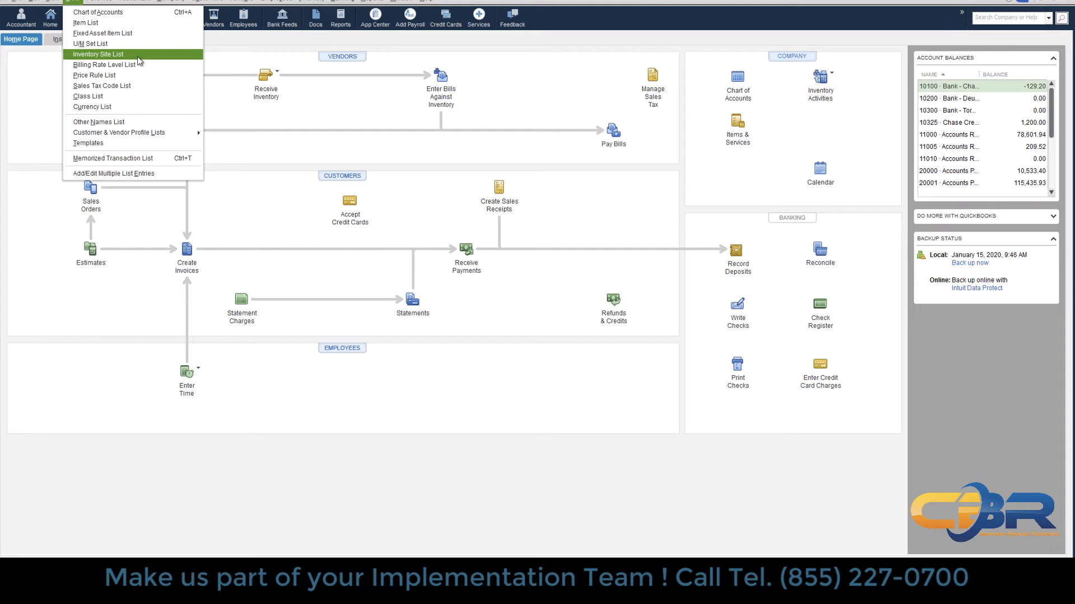
{"action": "left_click", "coordinate": [98, 54]}
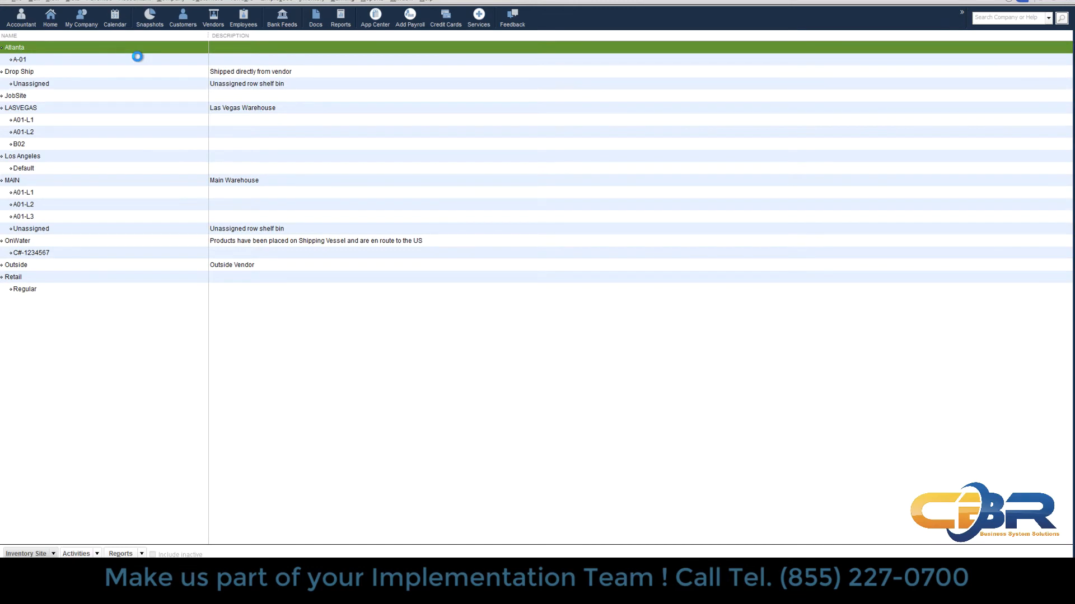
{"action": "left_click", "coordinate": [17, 241]}
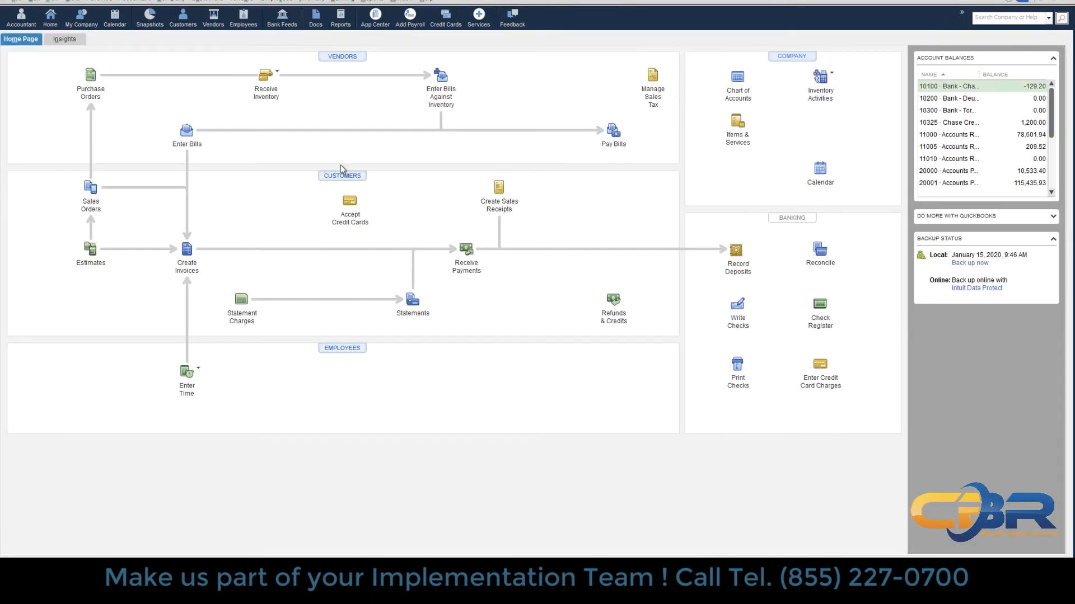
Begin an item receipt from Chinese Manufacturer purchase order PO10023
{"action": "left_click", "coordinate": [90, 75]}
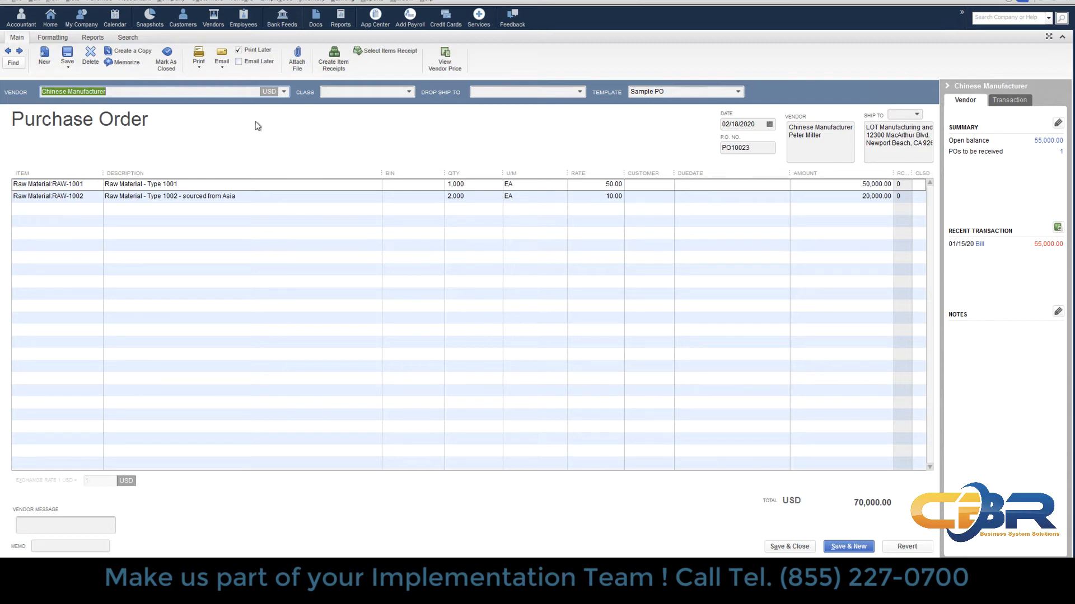
{"action": "mouse_move", "coordinate": [333, 60]}
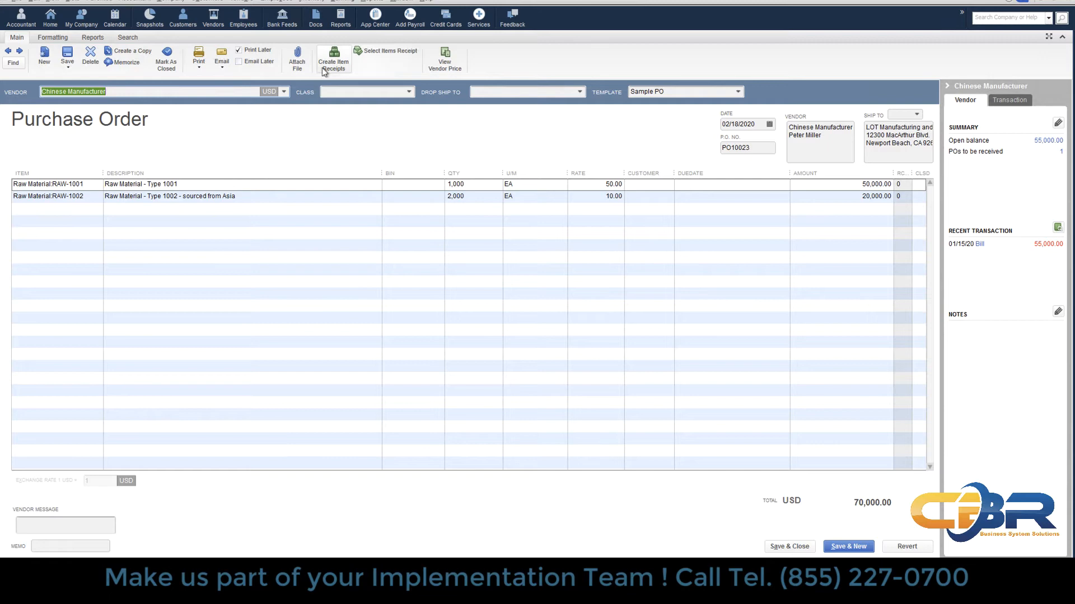
{"action": "left_click", "coordinate": [333, 59]}
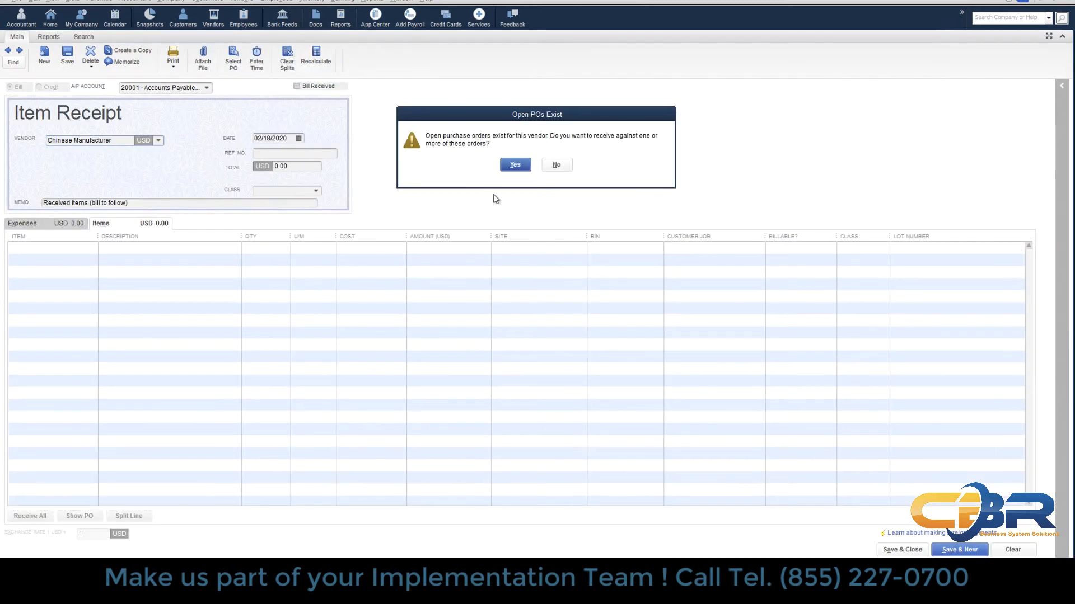
Receive against open POs as a bill and move to its item lines
{"action": "left_click", "coordinate": [514, 165]}
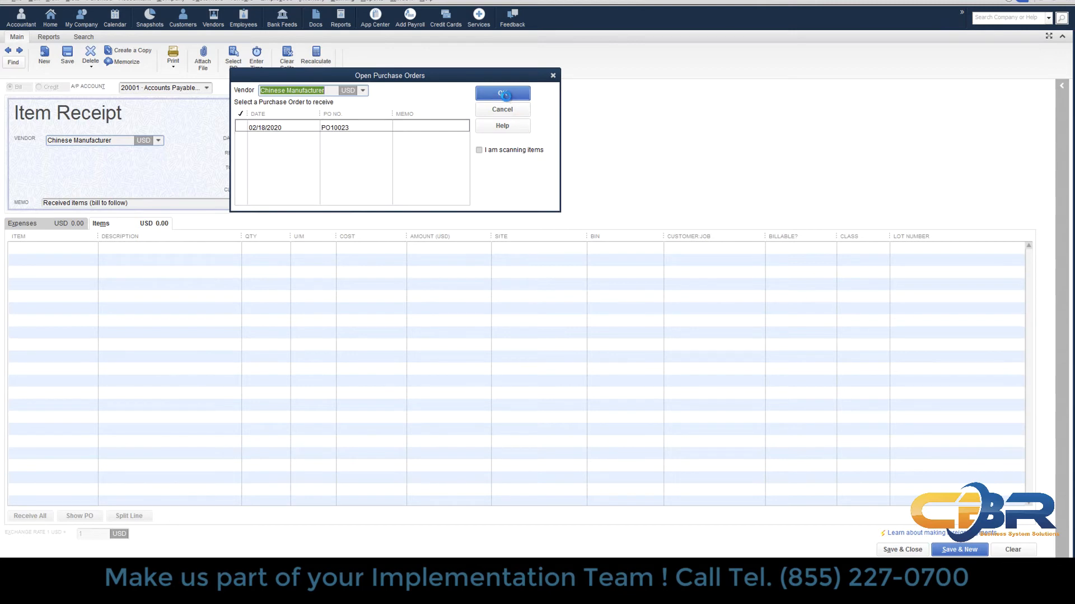
{"action": "left_click", "coordinate": [502, 93]}
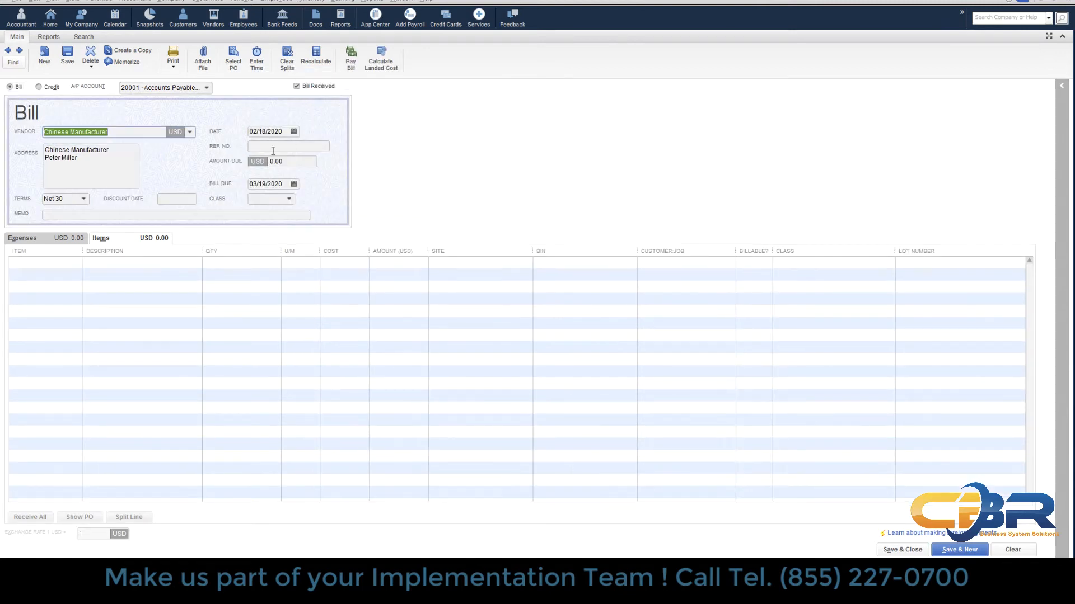
{"action": "left_click", "coordinate": [287, 146]}
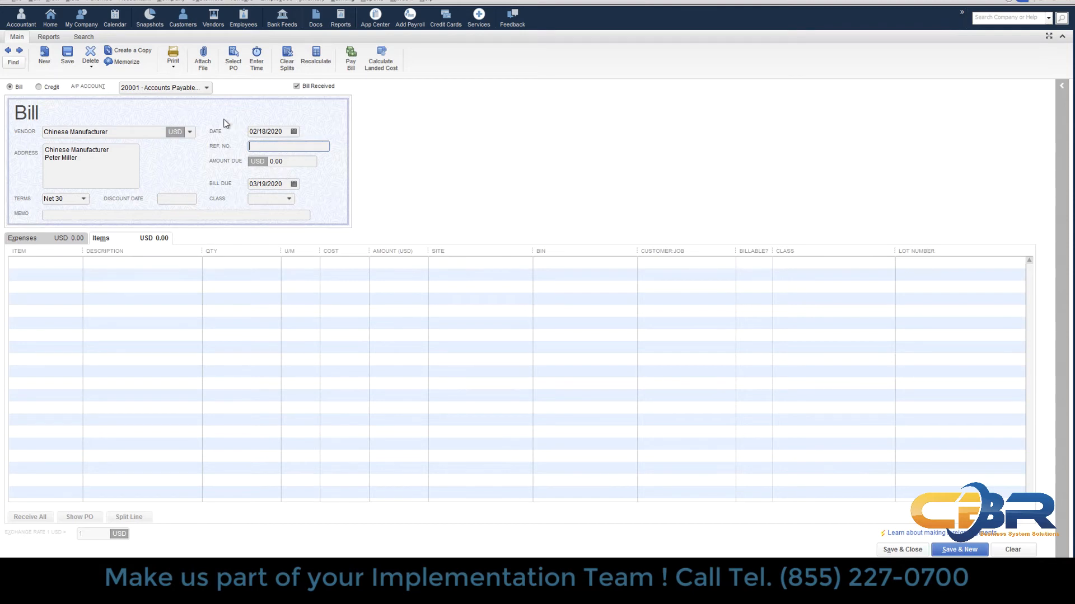
{"action": "left_click", "coordinate": [41, 259]}
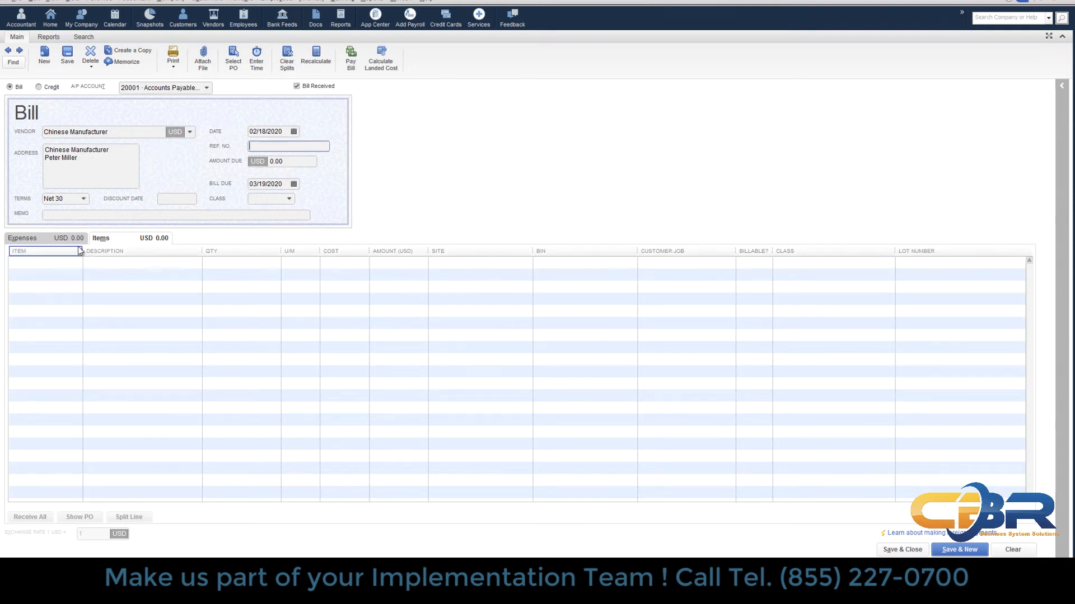
Pull PO10023's two raw material lines onto the bill, totalling 70,000.00
{"action": "left_click", "coordinate": [233, 57]}
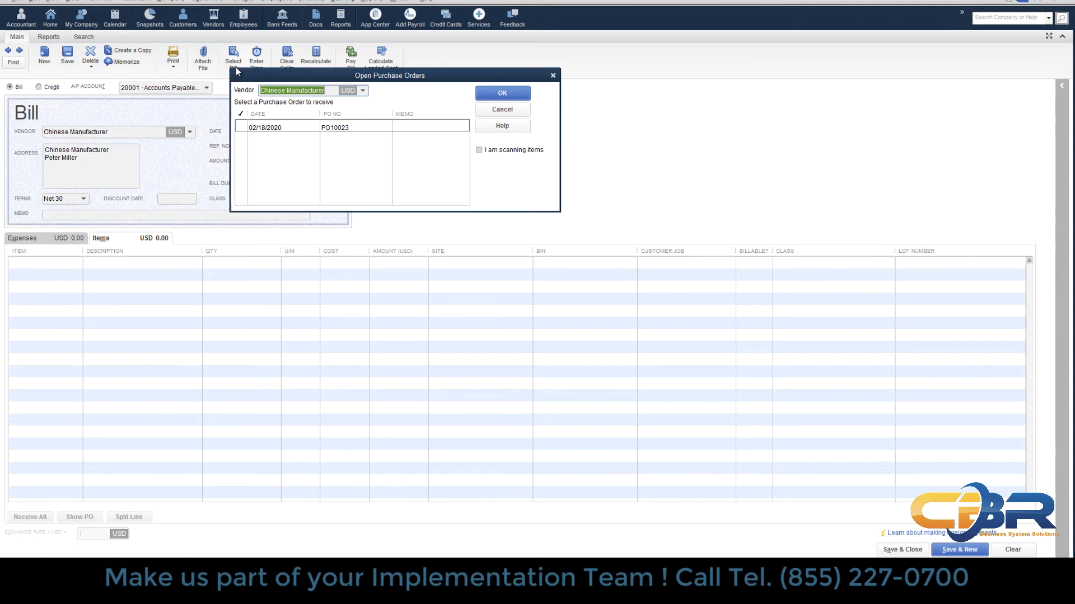
{"action": "left_click", "coordinate": [241, 126]}
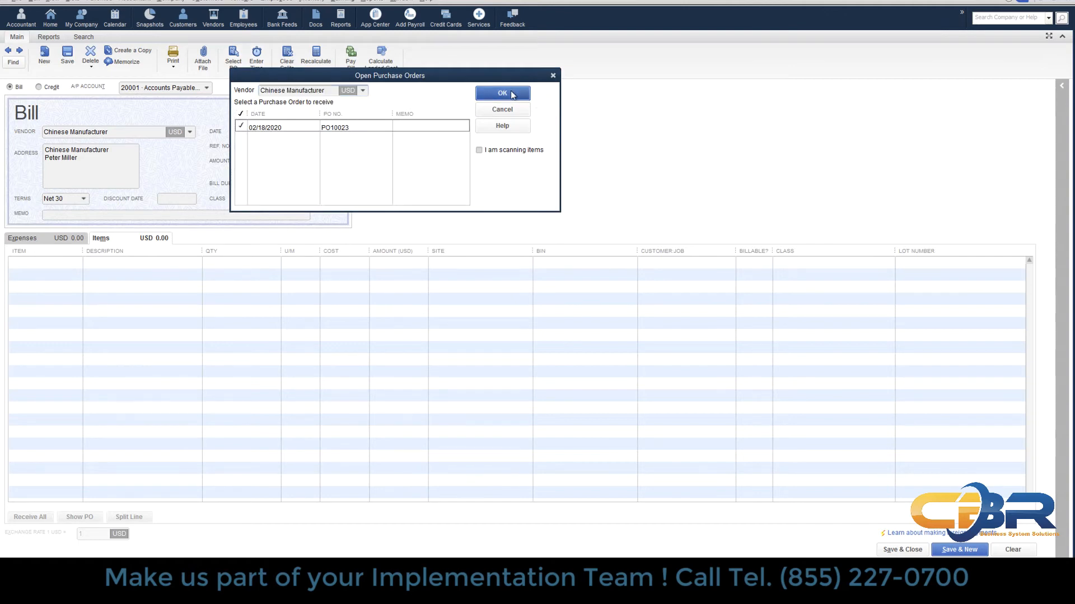
{"action": "left_click", "coordinate": [501, 93]}
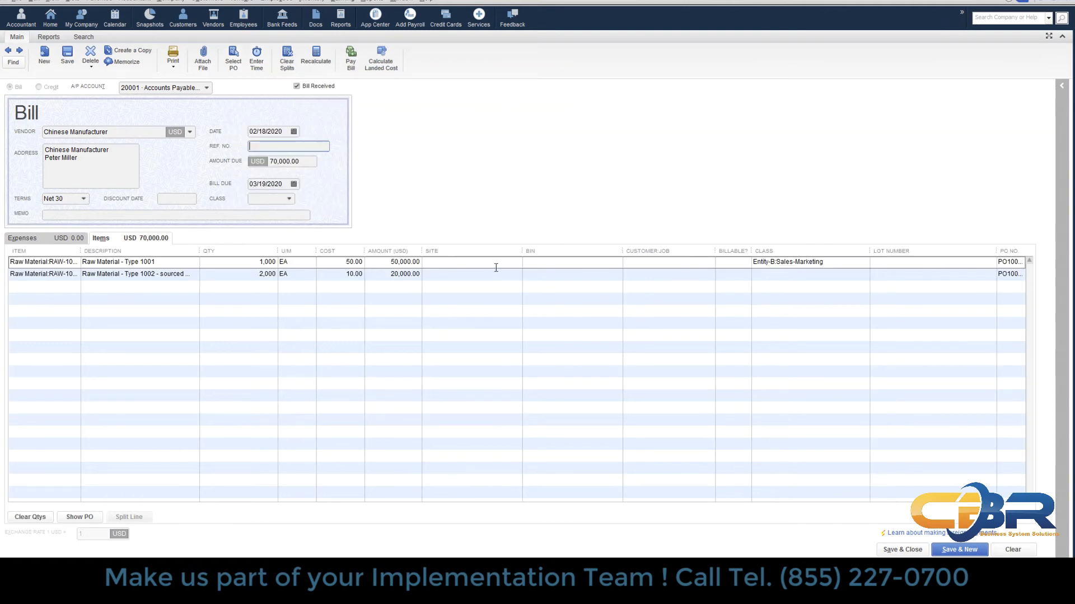
Assign the OnWater site to all inventory lines on the bill
{"action": "left_click", "coordinate": [515, 262]}
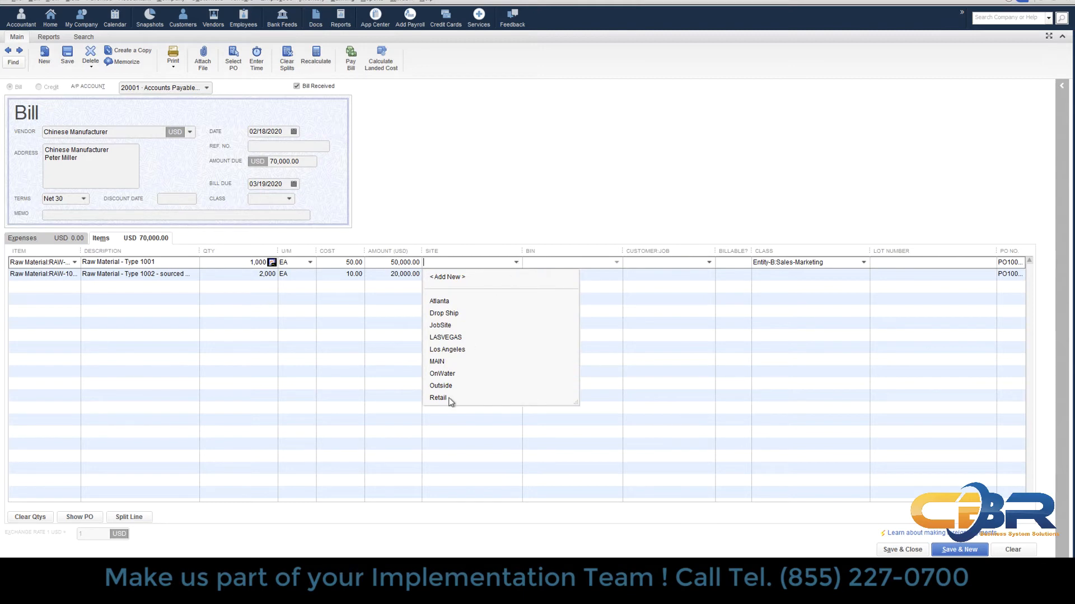
{"action": "left_click", "coordinate": [443, 372]}
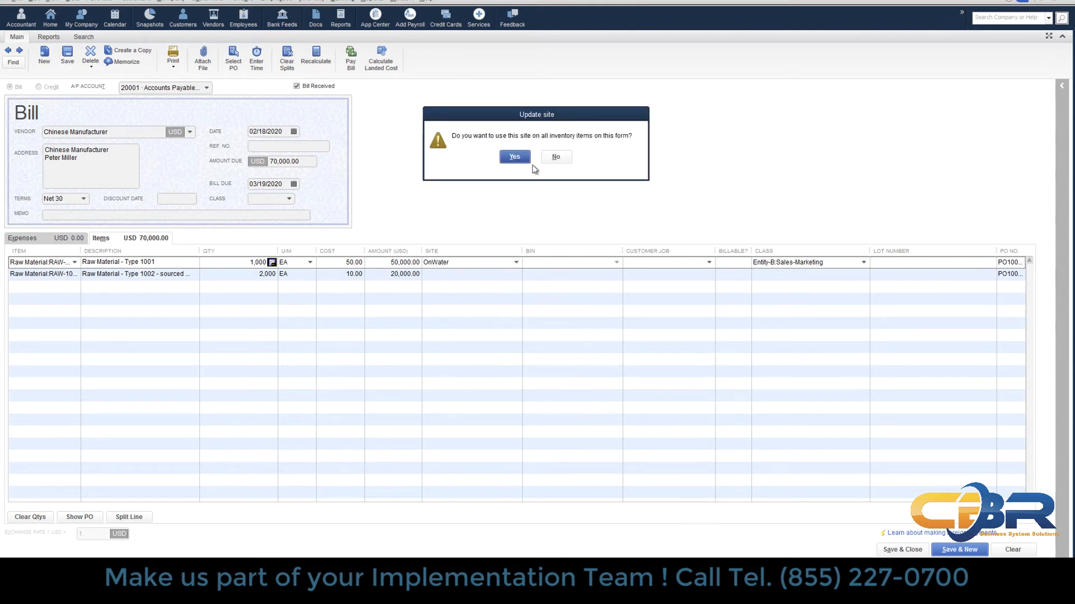
{"action": "left_click", "coordinate": [514, 157]}
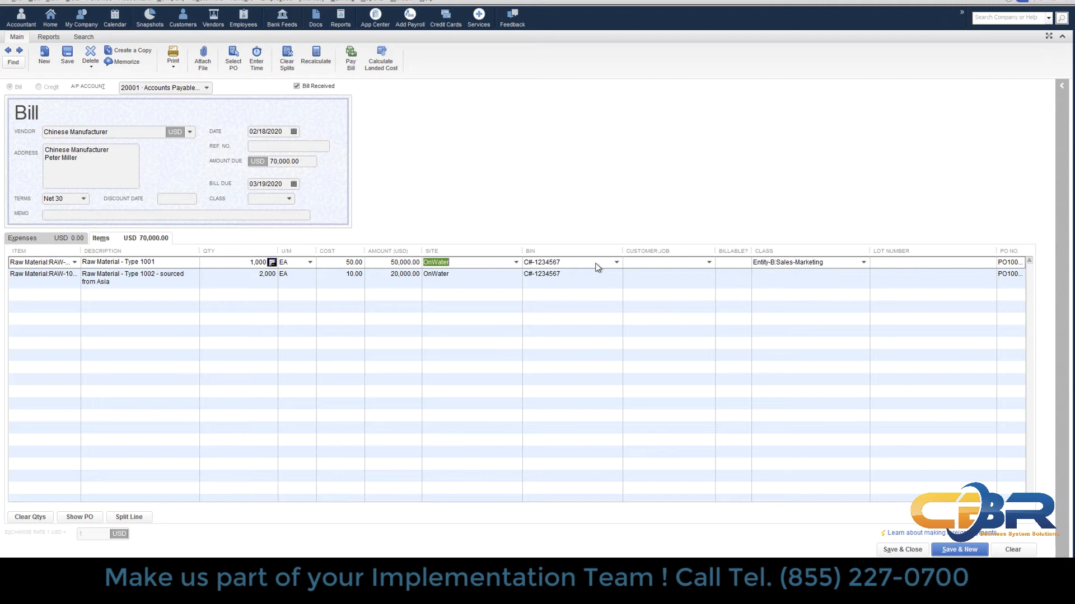
{"action": "mouse_move", "coordinate": [574, 269]}
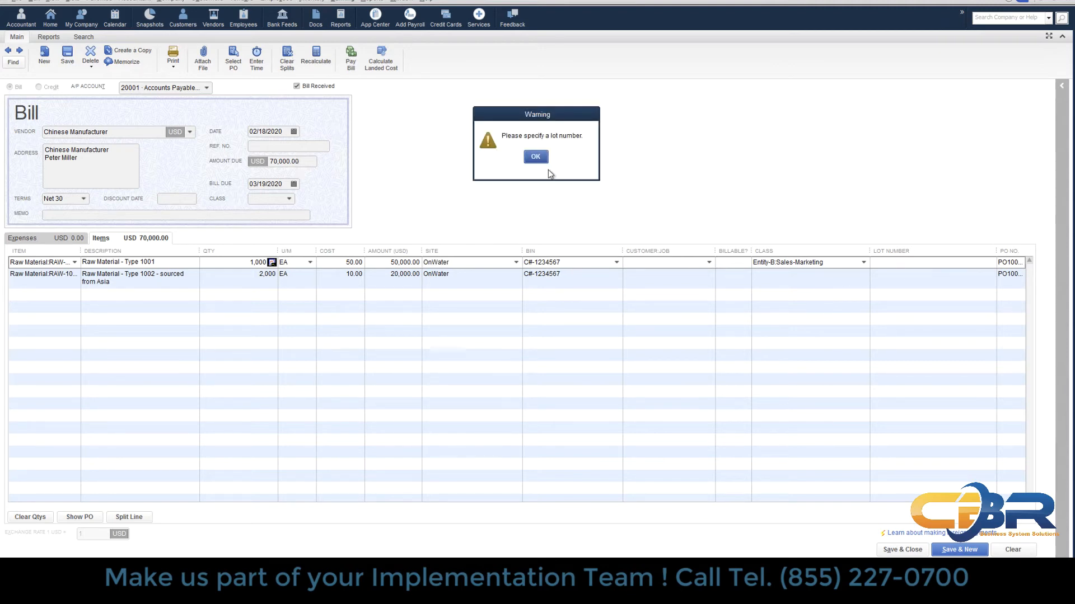
Enter lot numbers ABC-123 and BCR-123 and reference number 6787676
{"action": "left_click", "coordinate": [535, 157]}
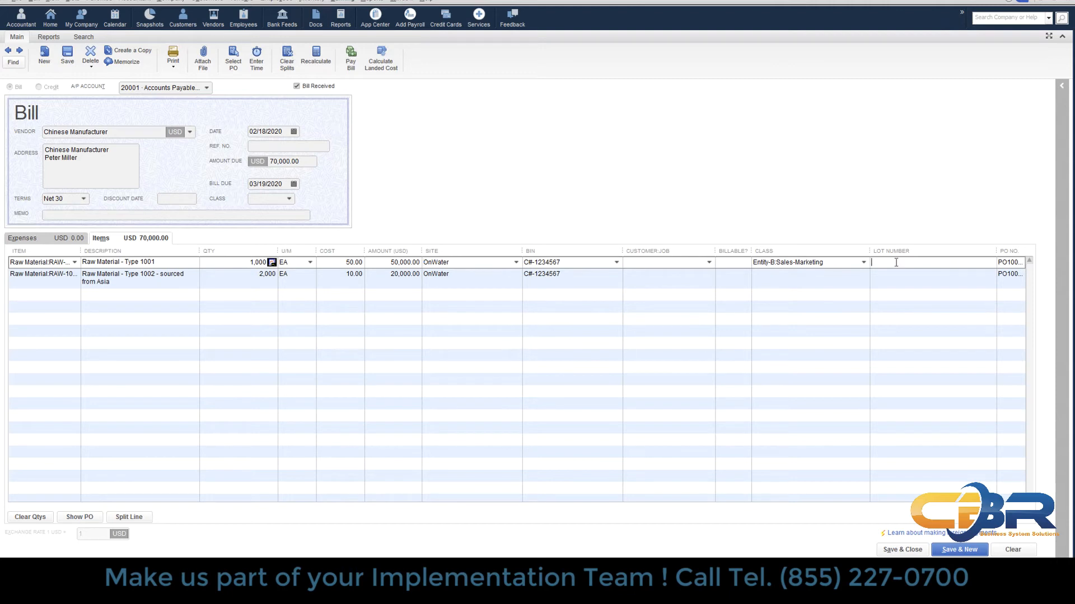
{"action": "type", "text": "abc-123"}
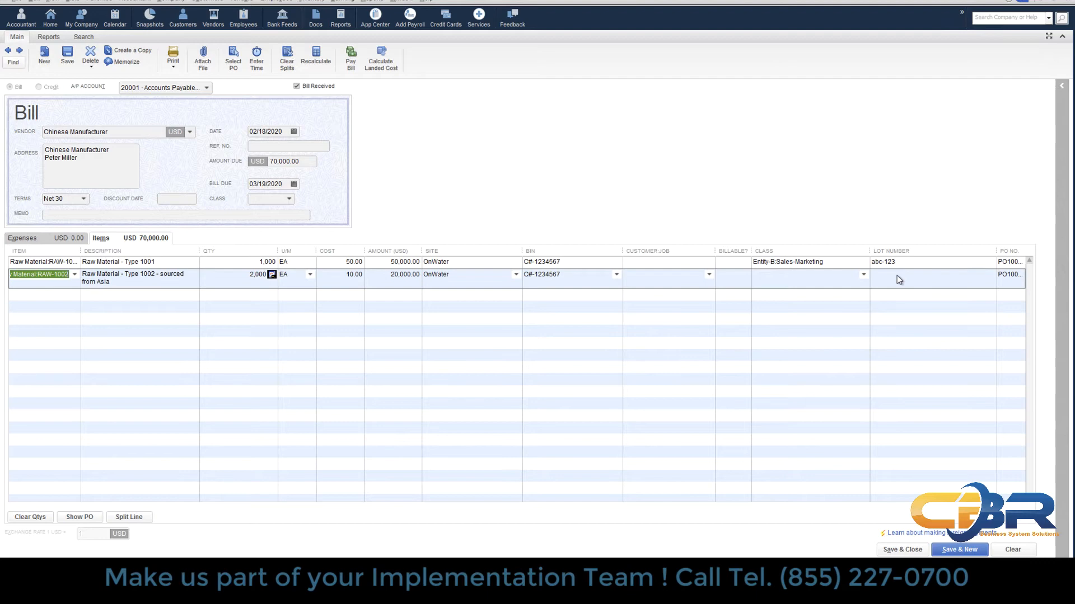
{"action": "type", "text": "BCR-123"}
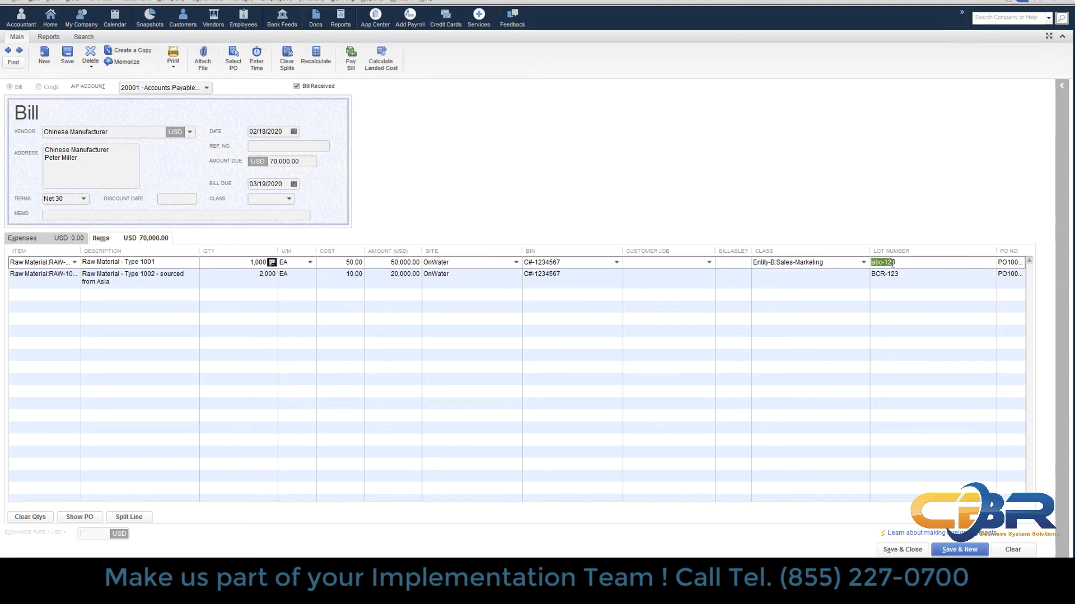
{"action": "left_click", "coordinate": [882, 262]}
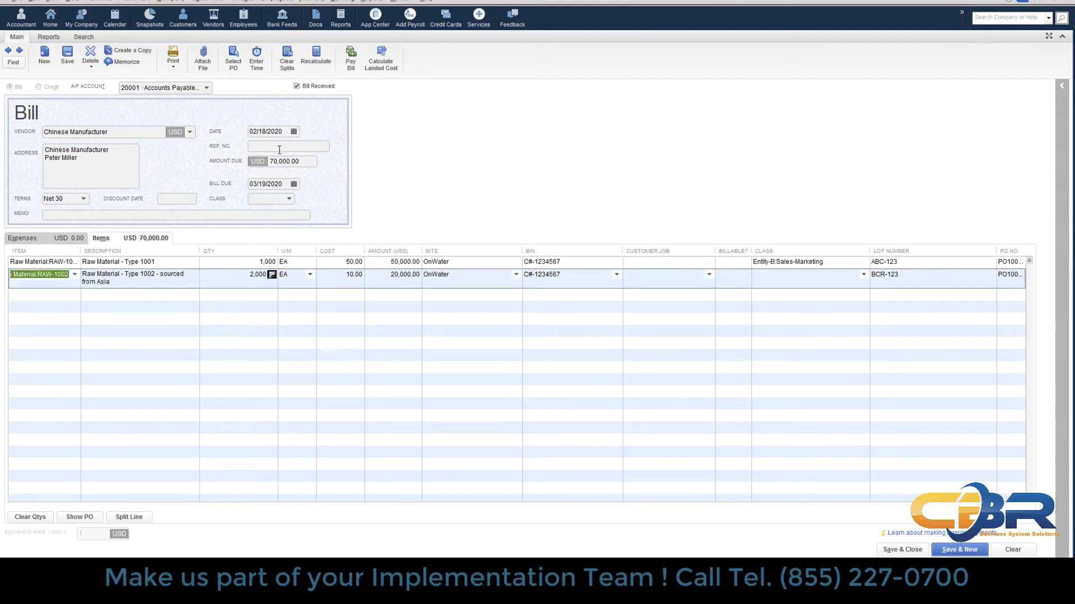
{"action": "type", "text": "6787676"}
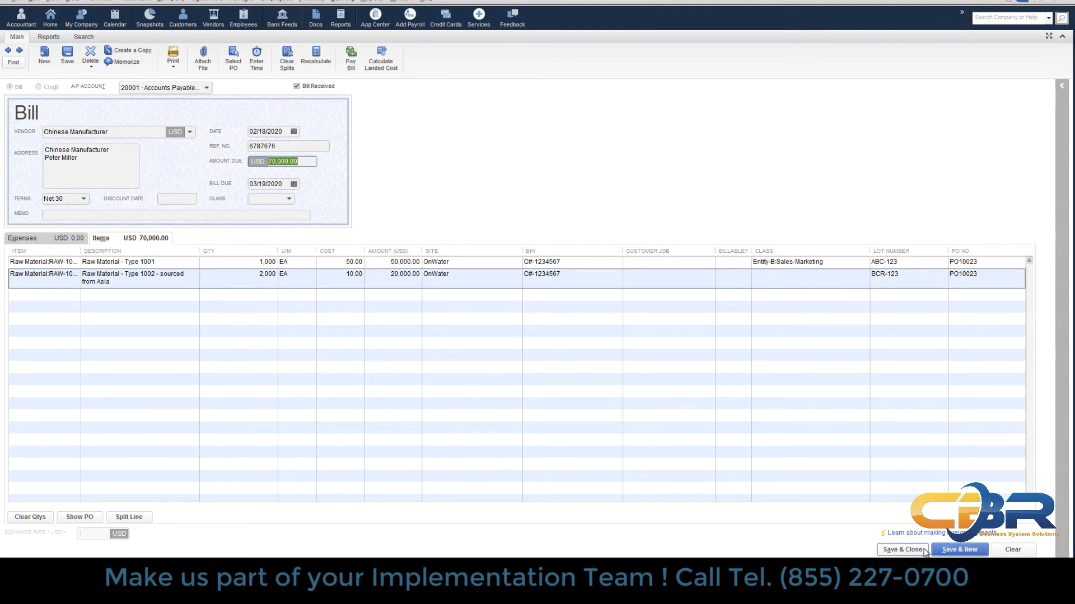
Save the bill despite unassigned classes, fully receiving and closing PO10023
{"action": "left_click", "coordinate": [902, 548]}
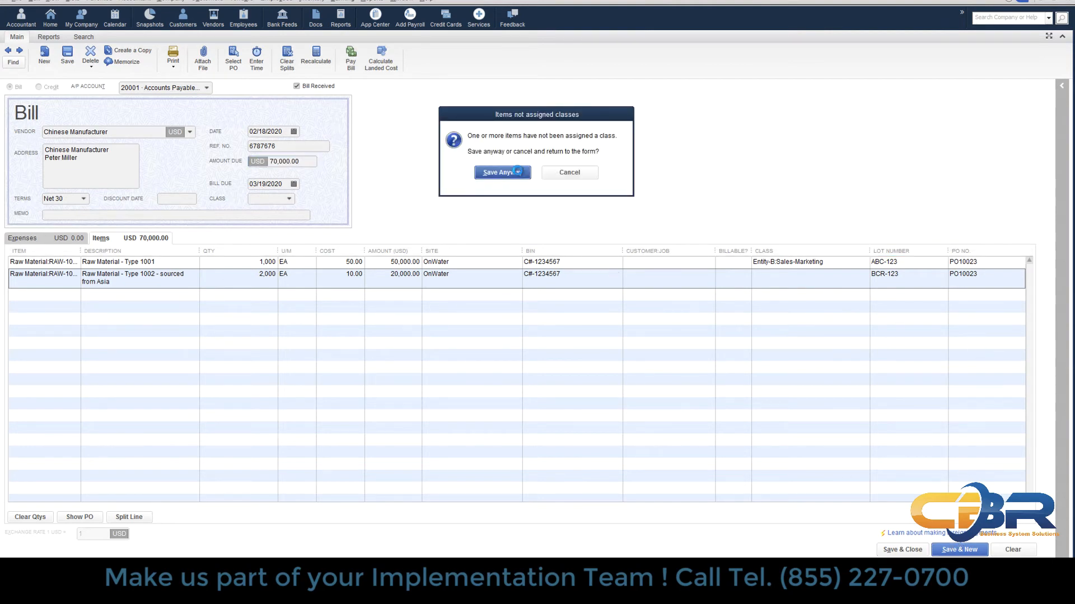
{"action": "left_click", "coordinate": [497, 173]}
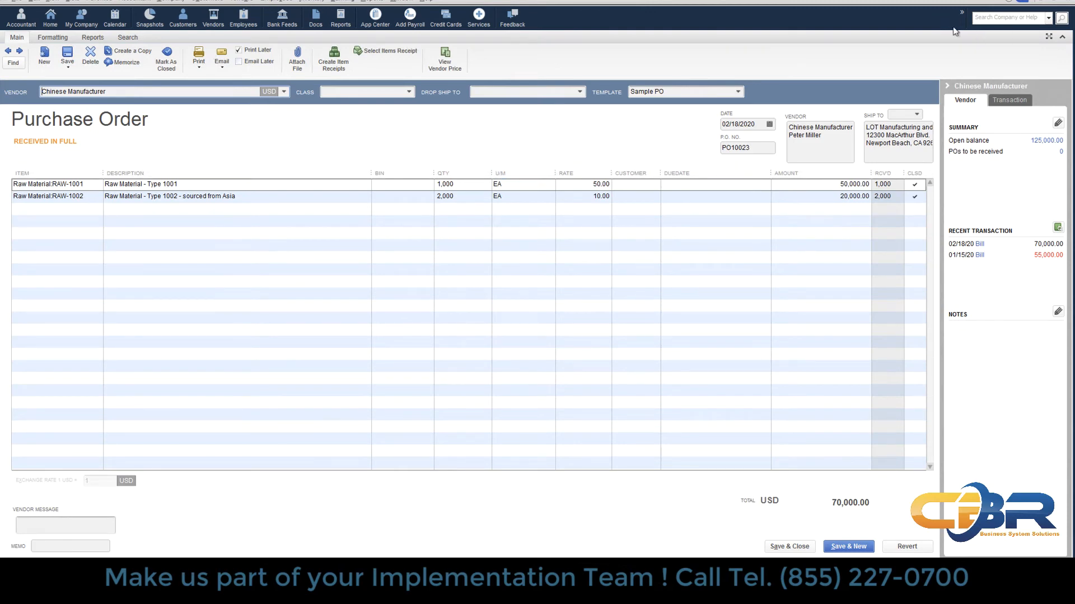
{"action": "left_click", "coordinate": [50, 19]}
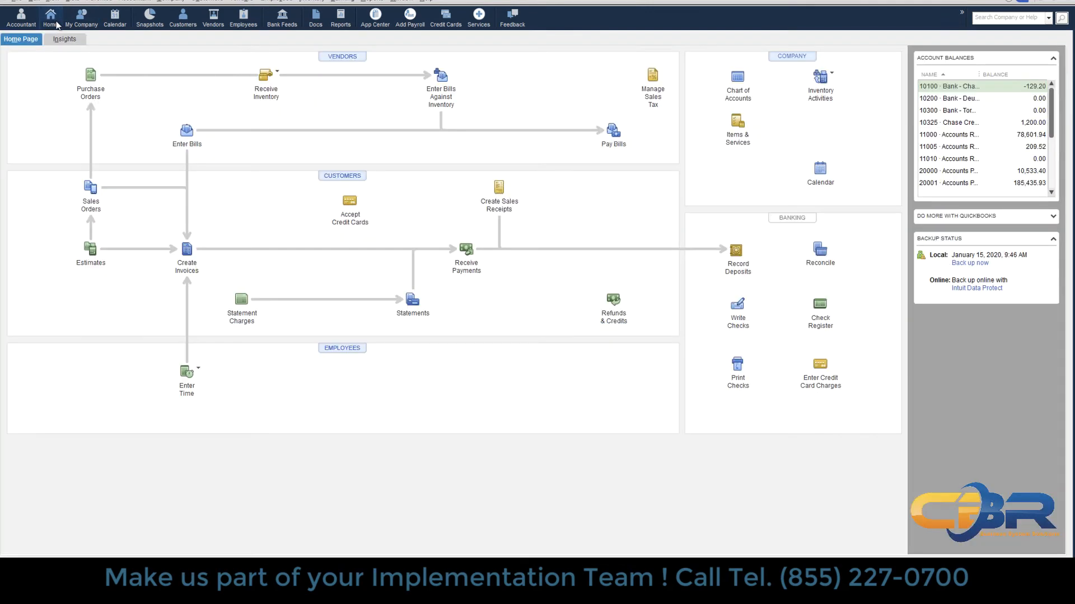
{"action": "mouse_move", "coordinate": [283, 248]}
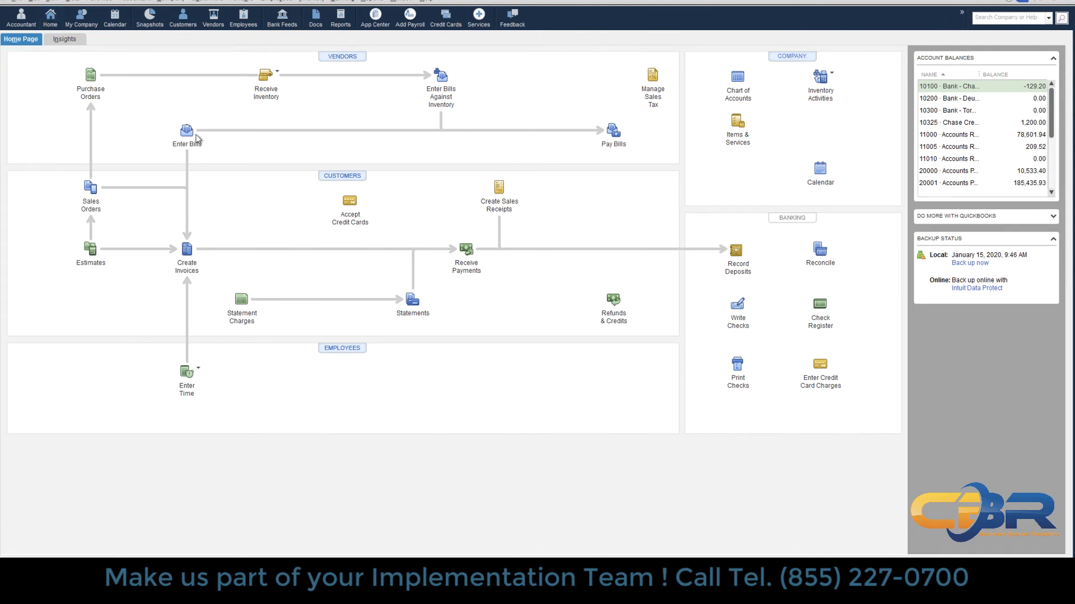
{"action": "mouse_move", "coordinate": [187, 132]}
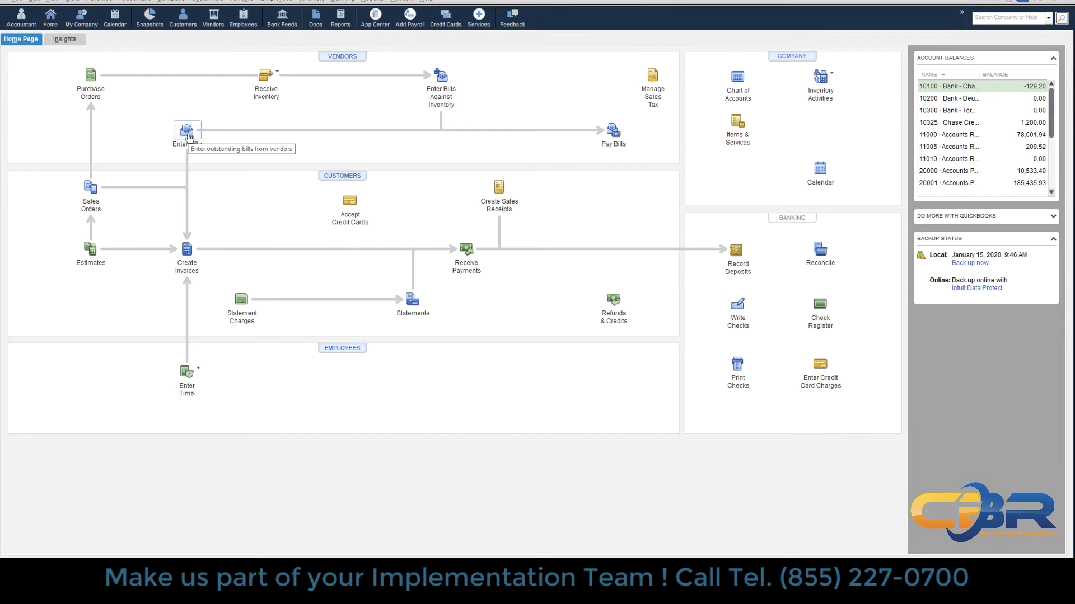
{"action": "left_click", "coordinate": [187, 131]}
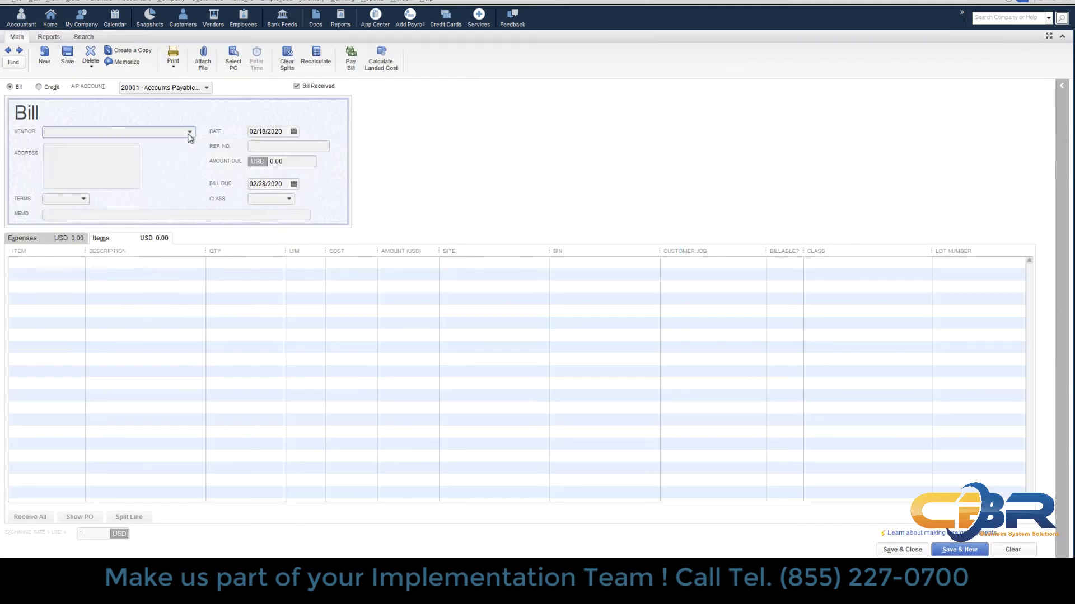
Make MERSK Shipping the vendor with reference 35768768 and amount due 2,800.00
{"action": "left_click", "coordinate": [189, 132]}
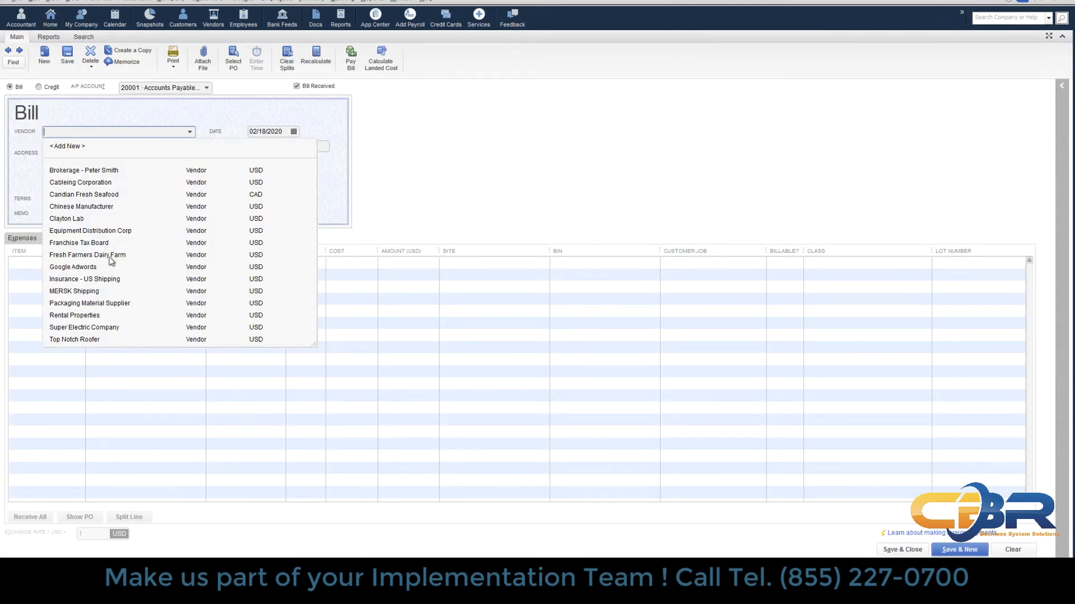
{"action": "left_click", "coordinate": [74, 291]}
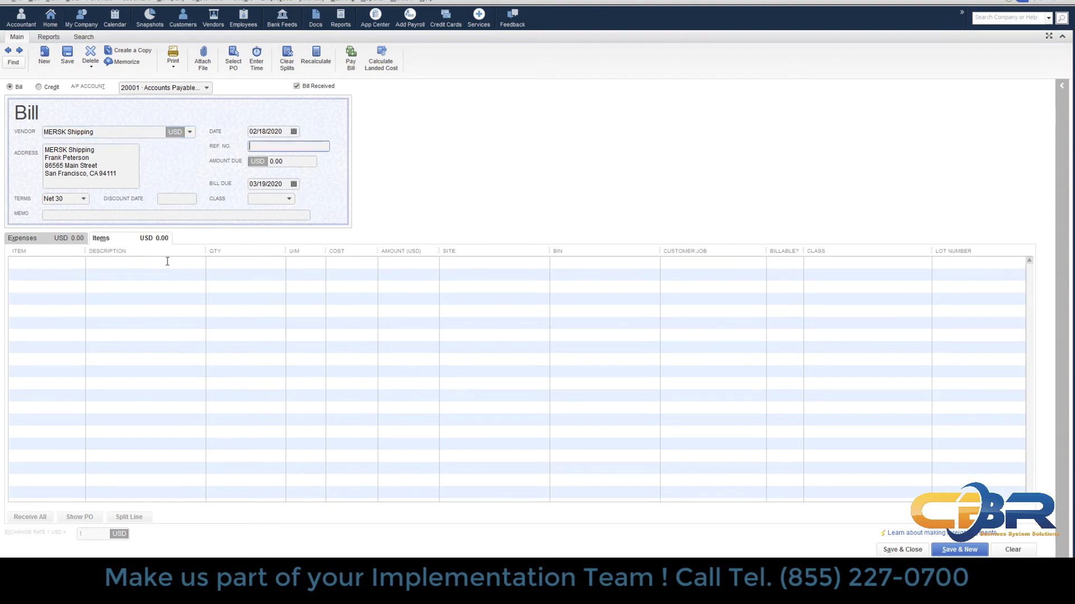
{"action": "type", "text": "35768768"}
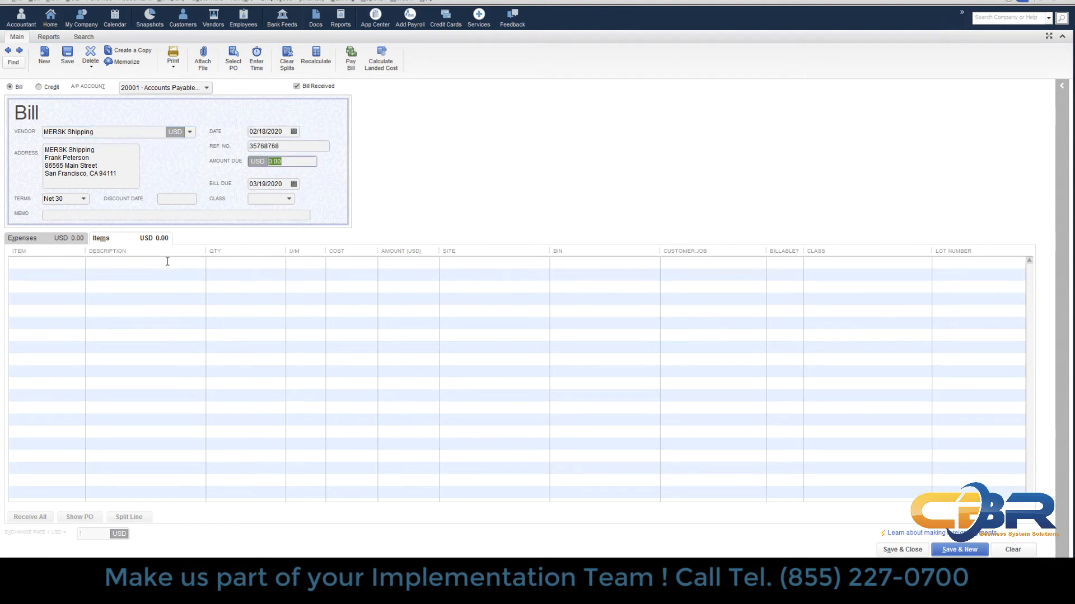
{"action": "type", "text": "2,80"}
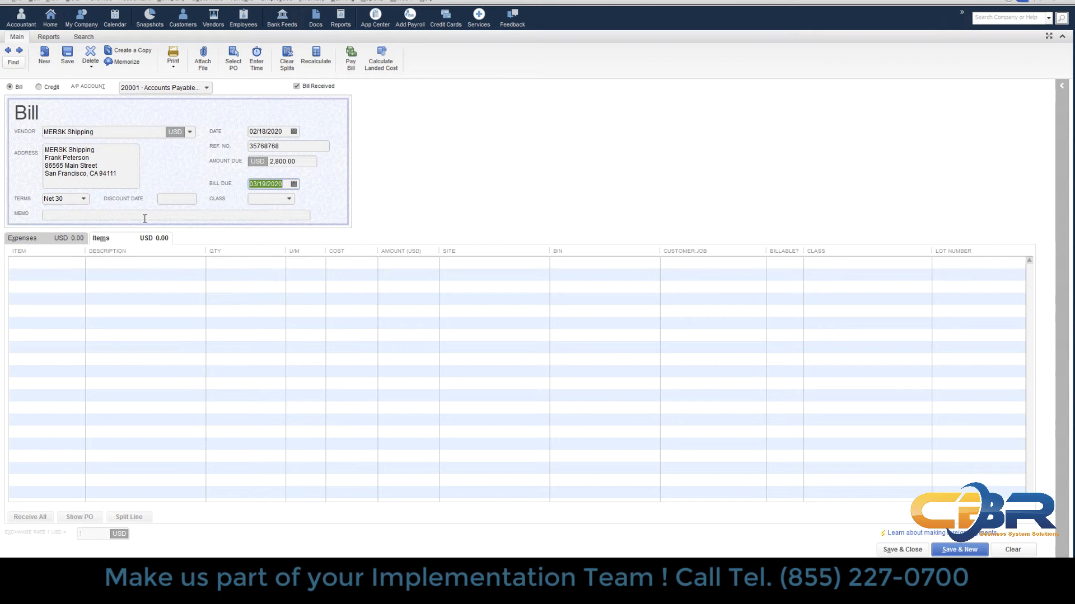
{"action": "left_click", "coordinate": [144, 251]}
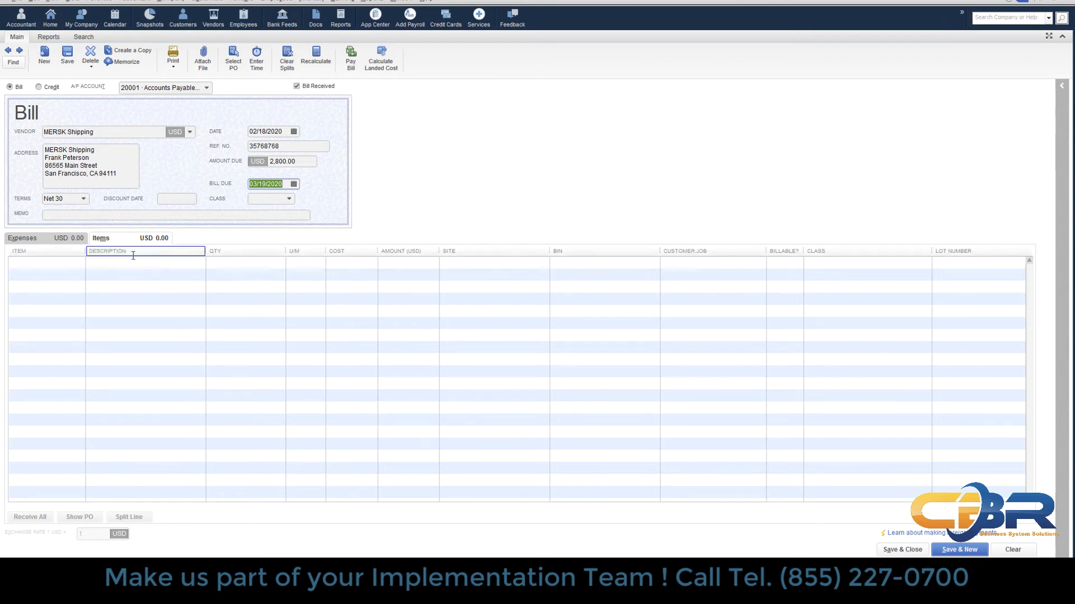
{"action": "left_click", "coordinate": [42, 262]}
{"action": "type", "text": "LC"}
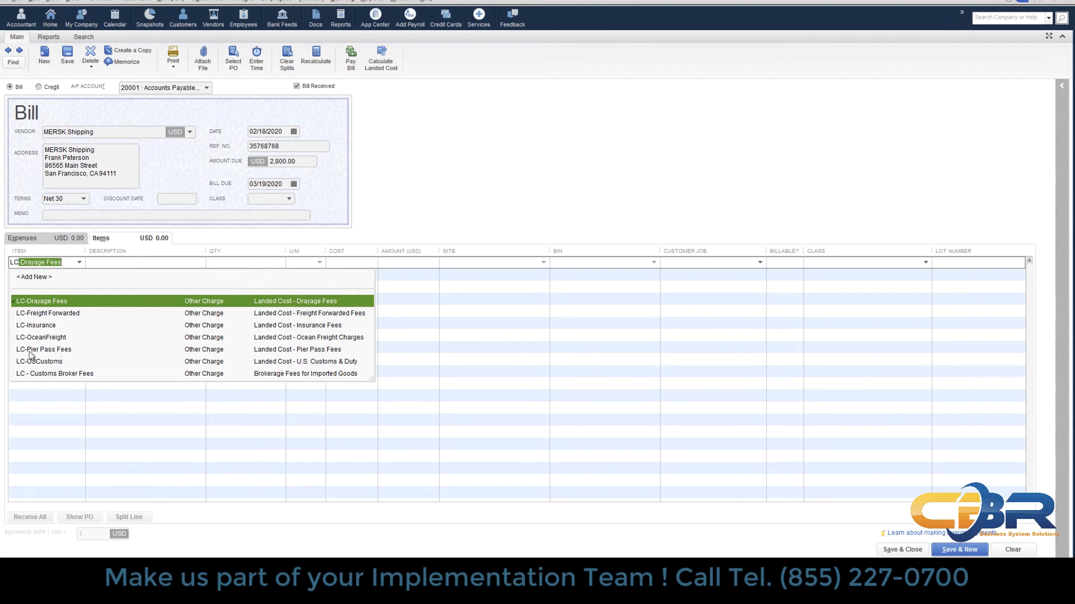
Add an LC-OceanFreight line at cost 2,800.00
{"action": "left_click", "coordinate": [41, 337]}
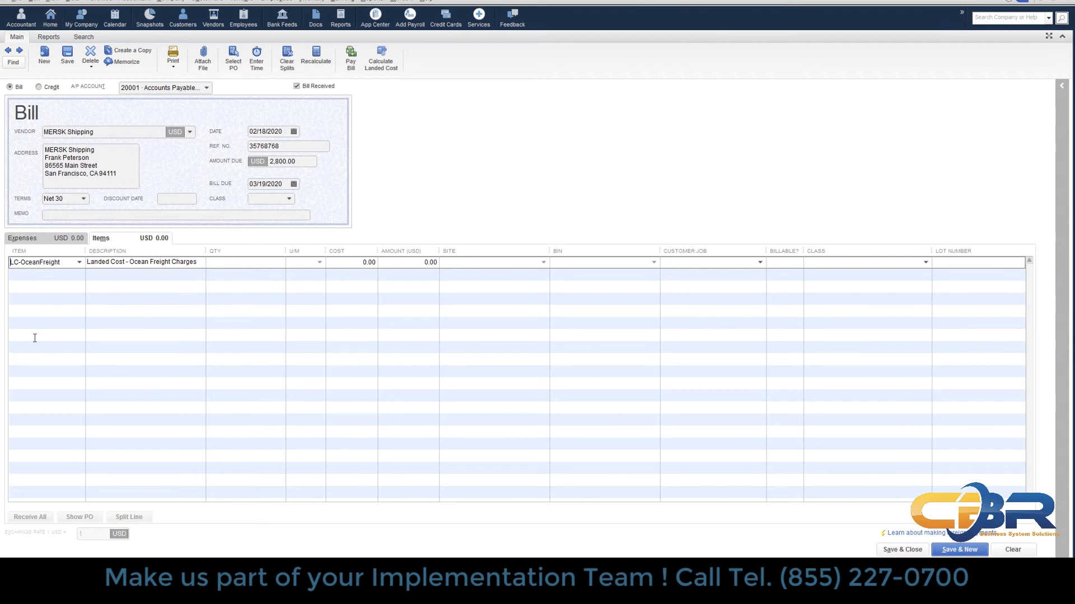
{"action": "left_click", "coordinate": [144, 262]}
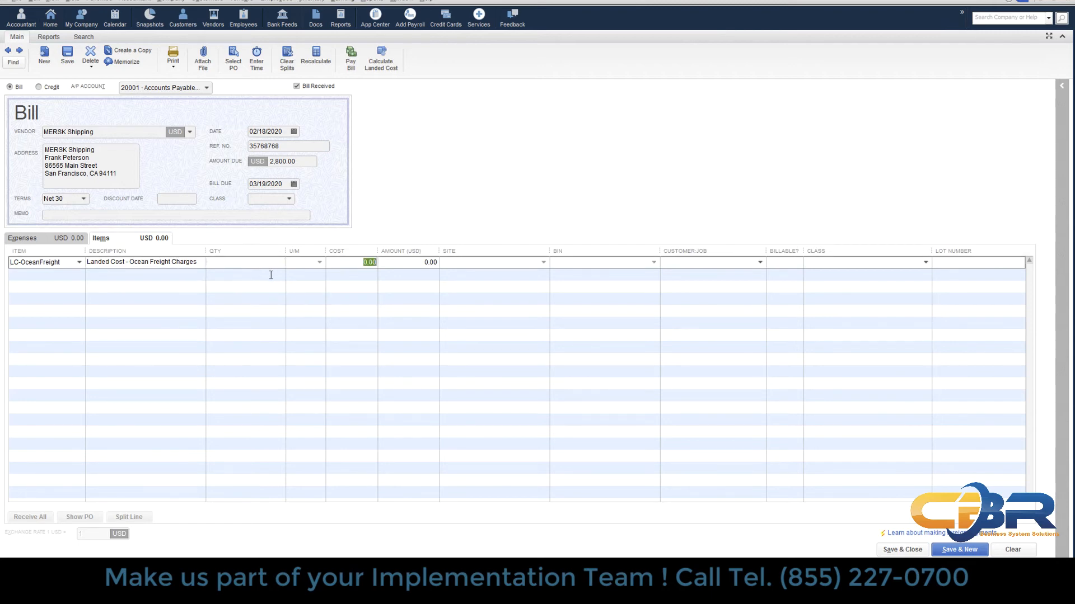
{"action": "type", "text": "27"}
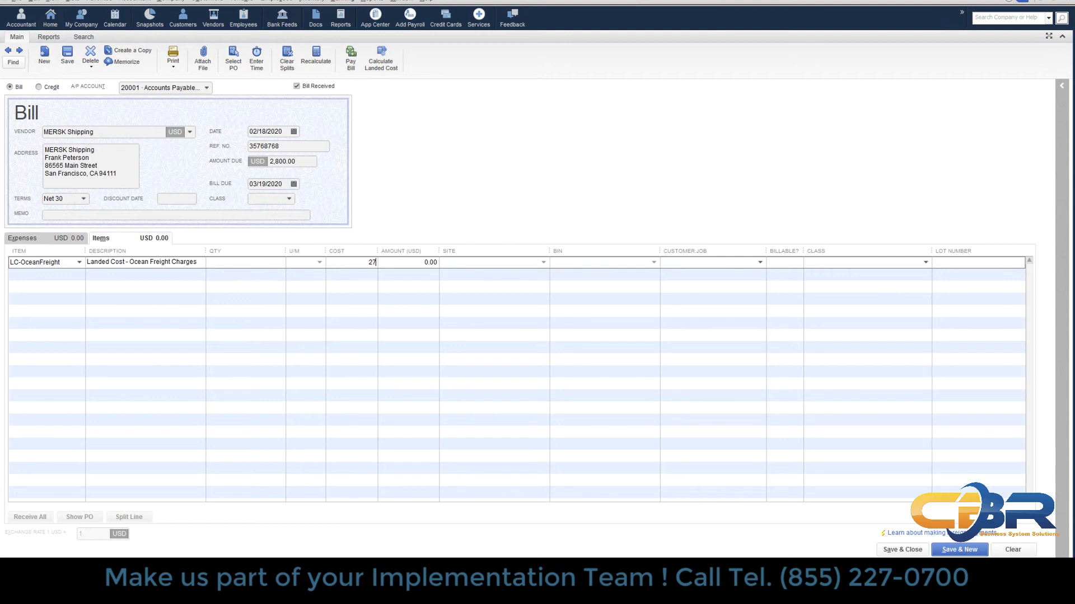
{"action": "type", "text": "28000"}
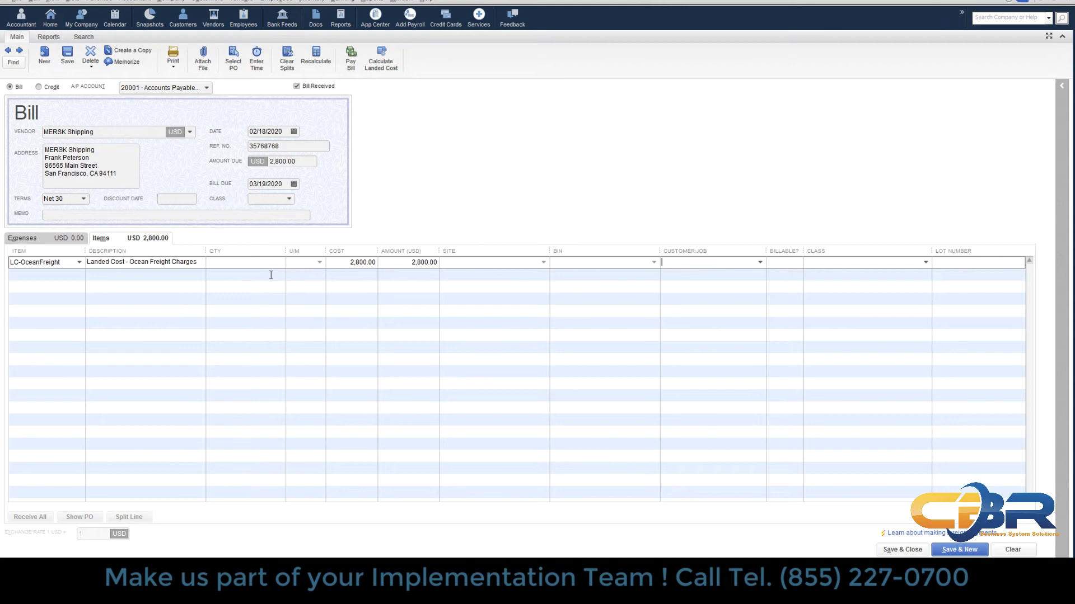
{"action": "mouse_move", "coordinate": [326, 157]}
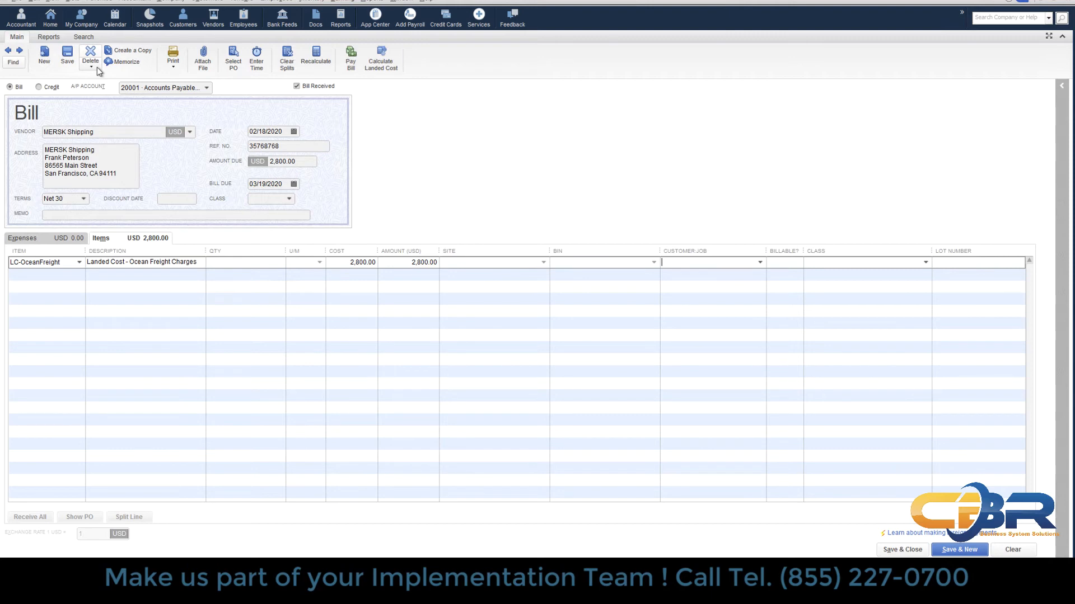
{"action": "mouse_move", "coordinate": [66, 56]}
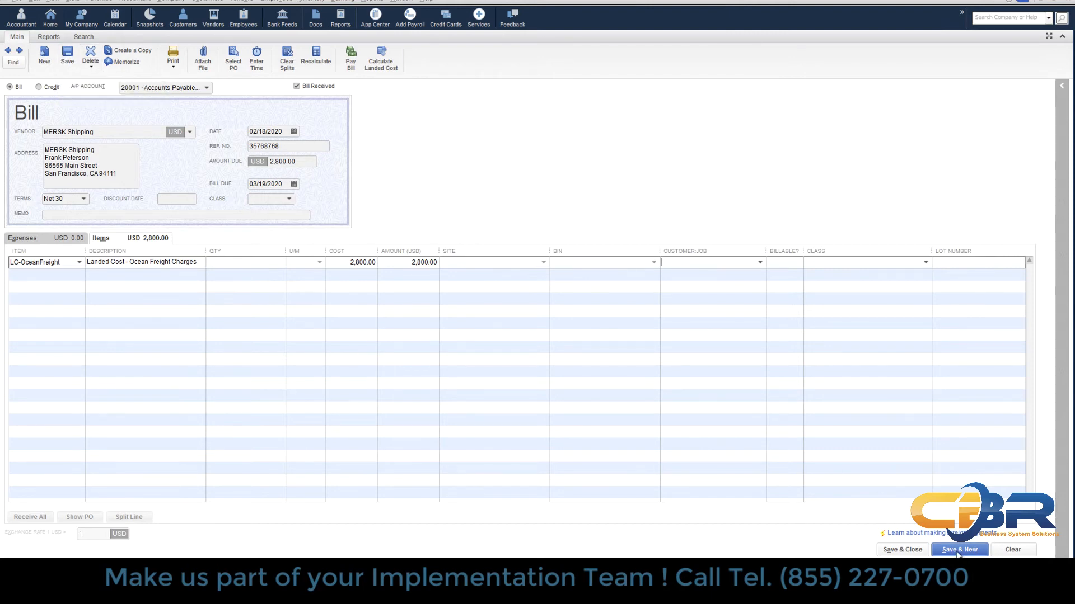
{"action": "left_click", "coordinate": [960, 548]}
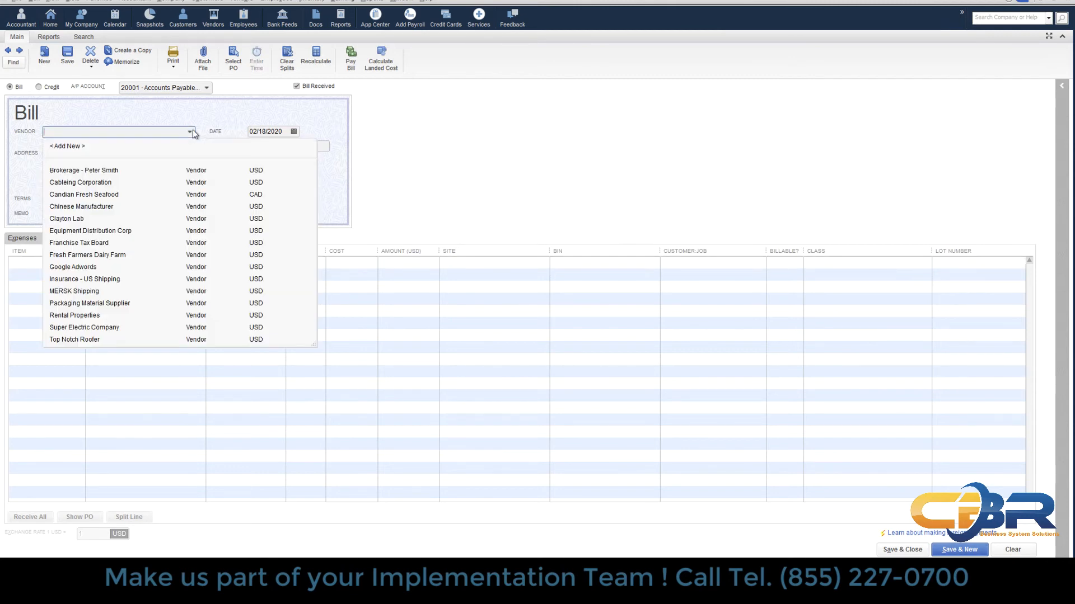
{"action": "mouse_move", "coordinate": [93, 316]}
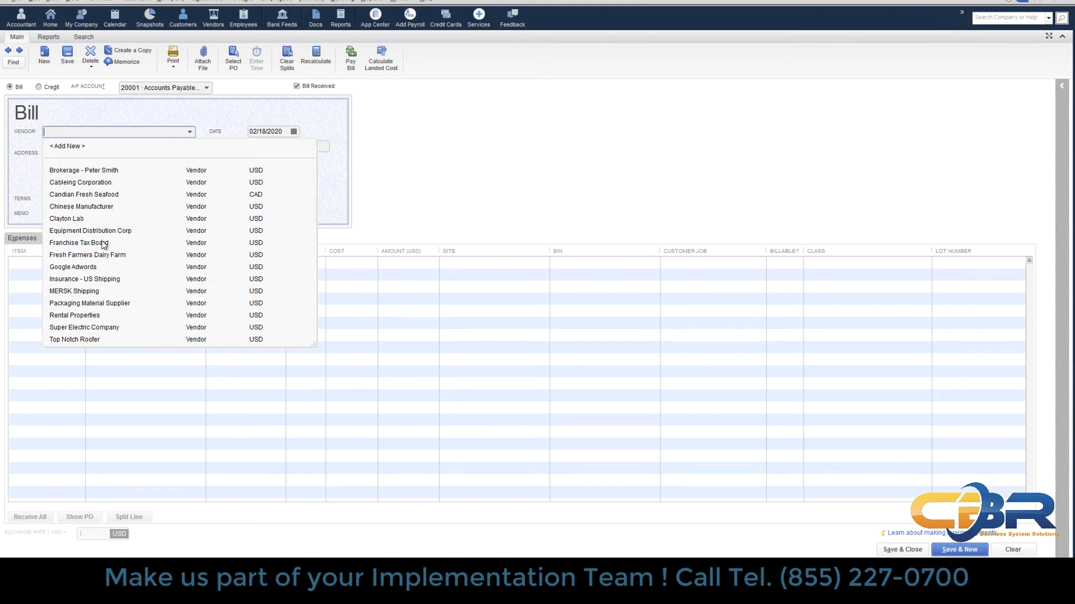
{"action": "left_click", "coordinate": [83, 170]}
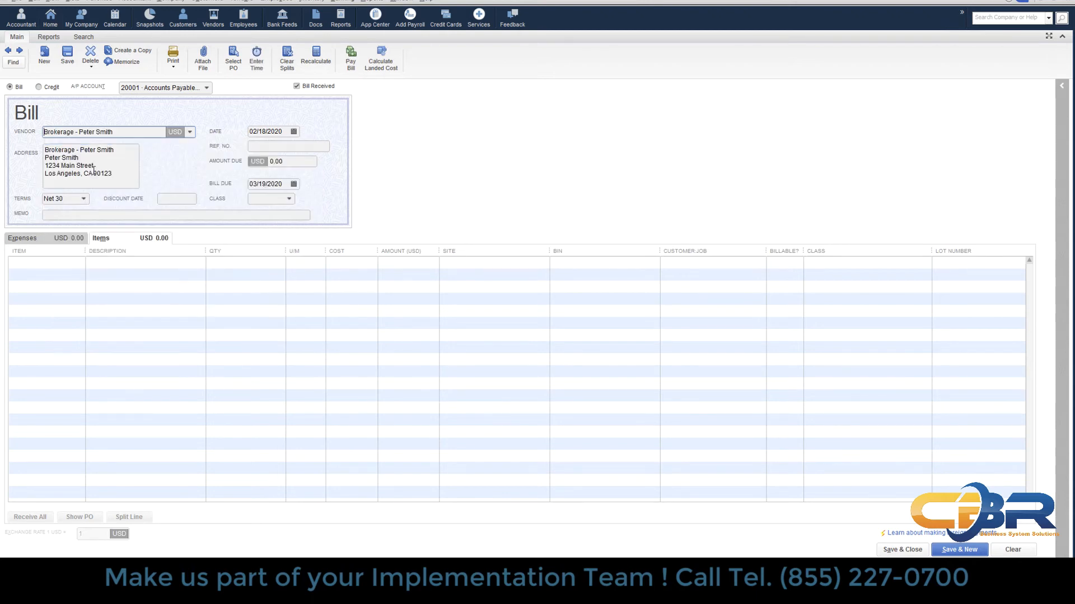
{"action": "left_click", "coordinate": [281, 161]}
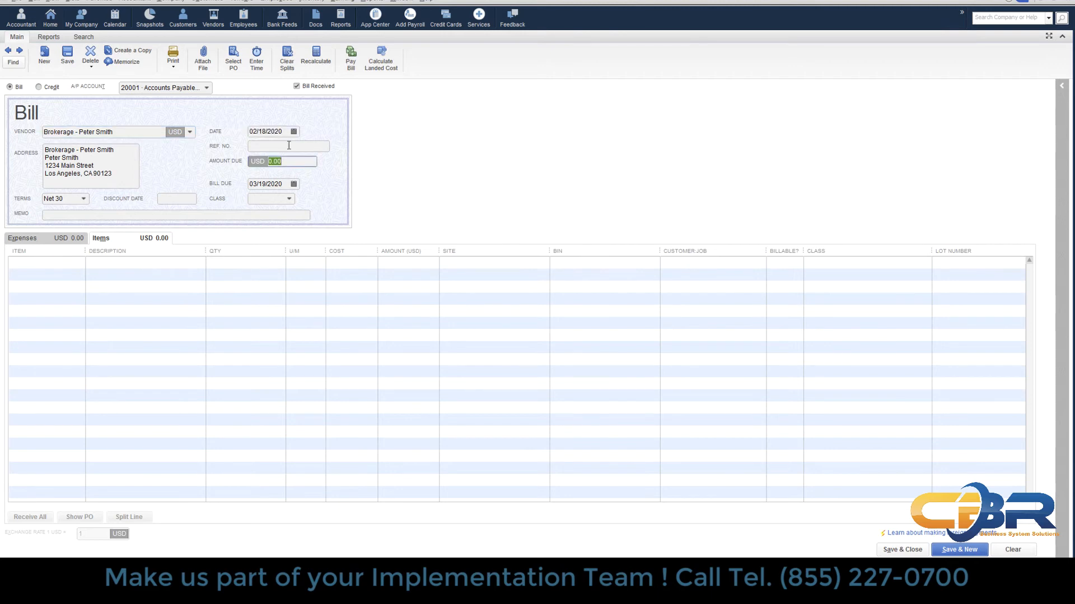
{"action": "type", "text": "678067"}
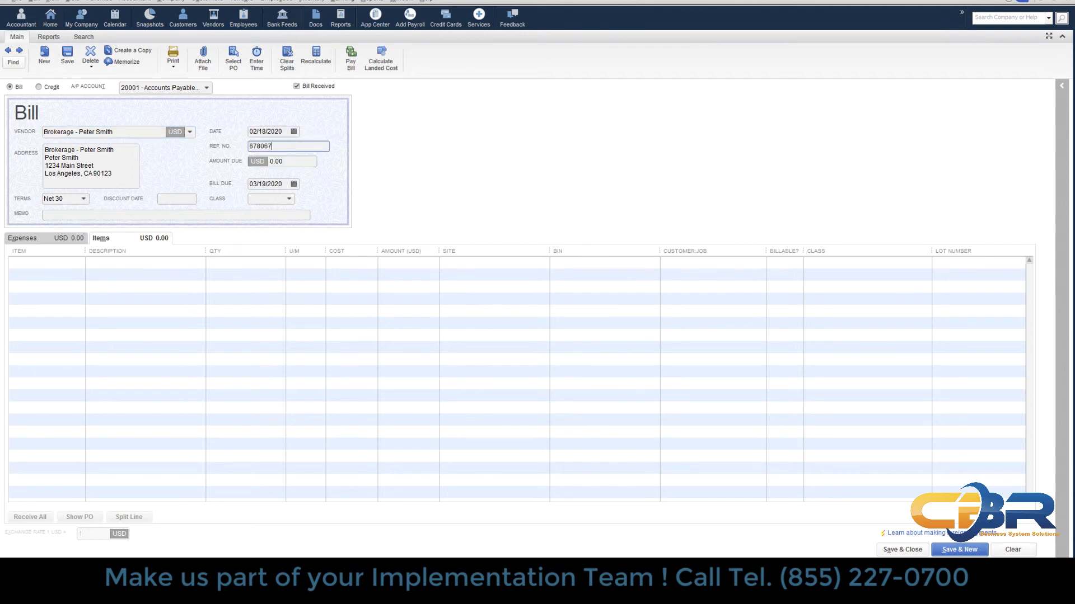
{"action": "left_click", "coordinate": [287, 161]}
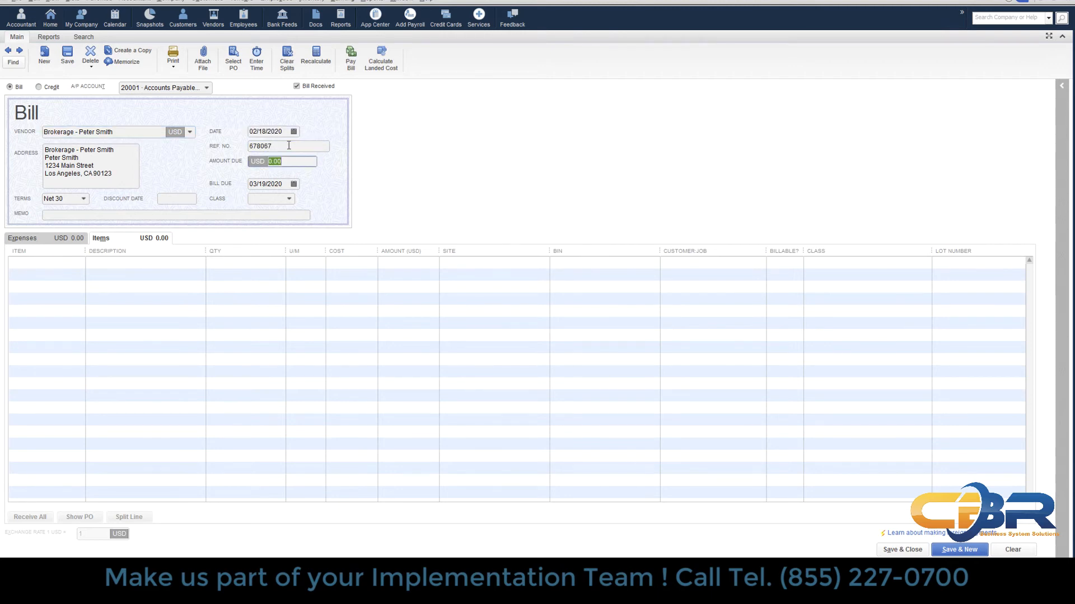
{"action": "type", "text": "3400"}
{"action": "left_click", "coordinate": [47, 262]}
{"action": "type", "text": "LC"}
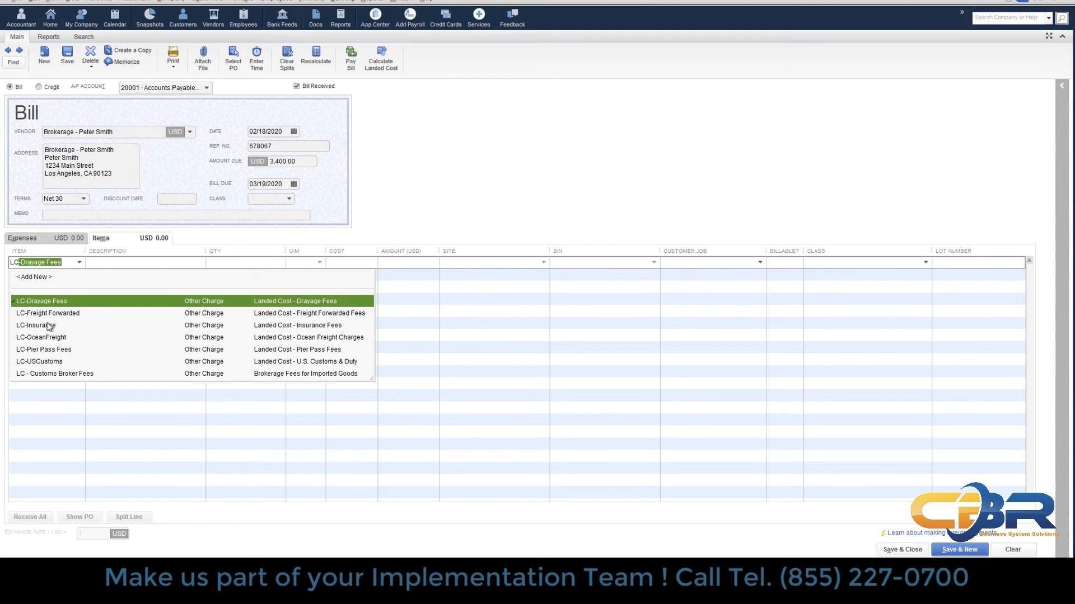
Add an LC-Insurance line at cost 1,400.00
{"action": "left_click", "coordinate": [34, 325]}
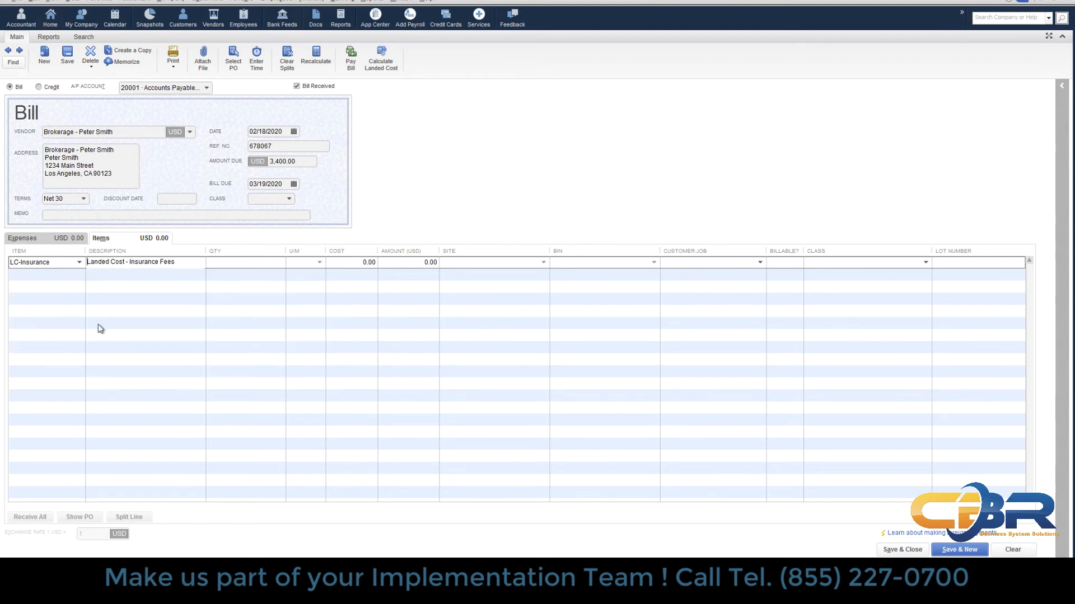
{"action": "type", "text": "1"}
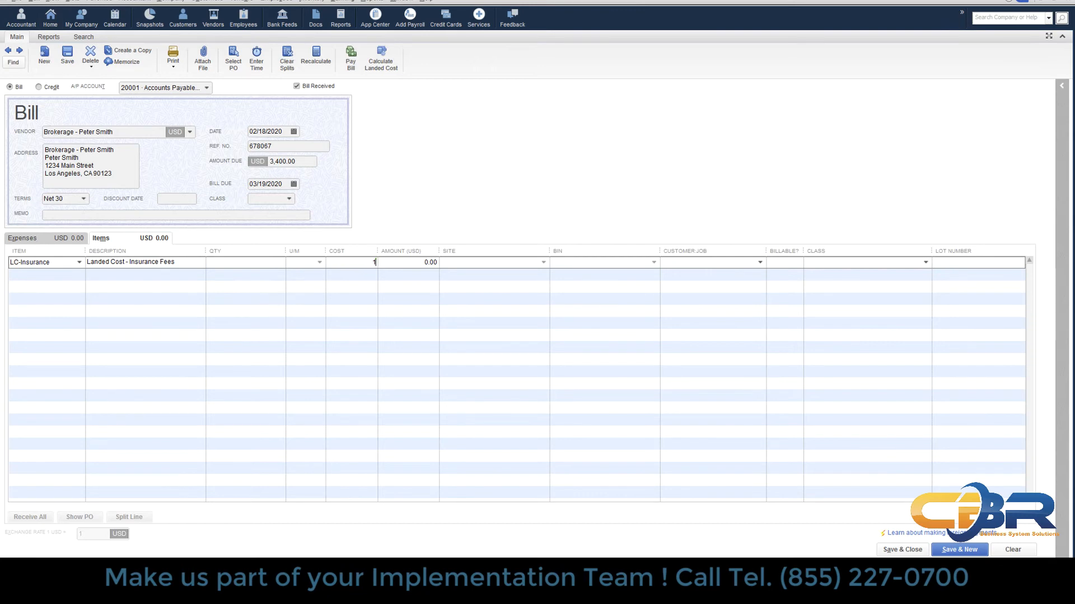
{"action": "type", "text": "1400.00"}
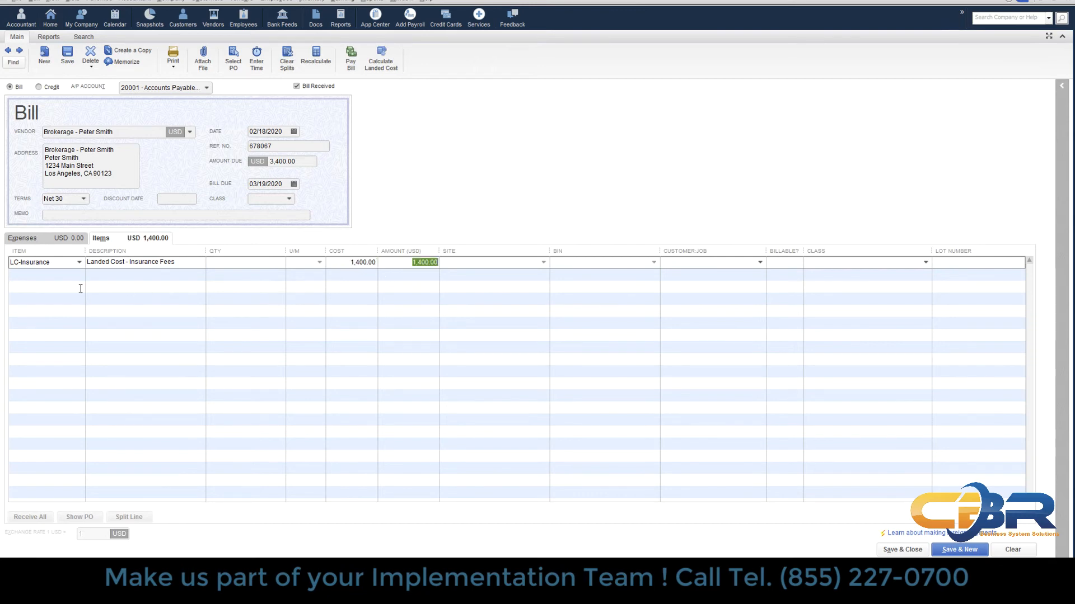
Add an LC-USCustoms line at cost 2,000.00 and save the bill
{"action": "left_click", "coordinate": [77, 274]}
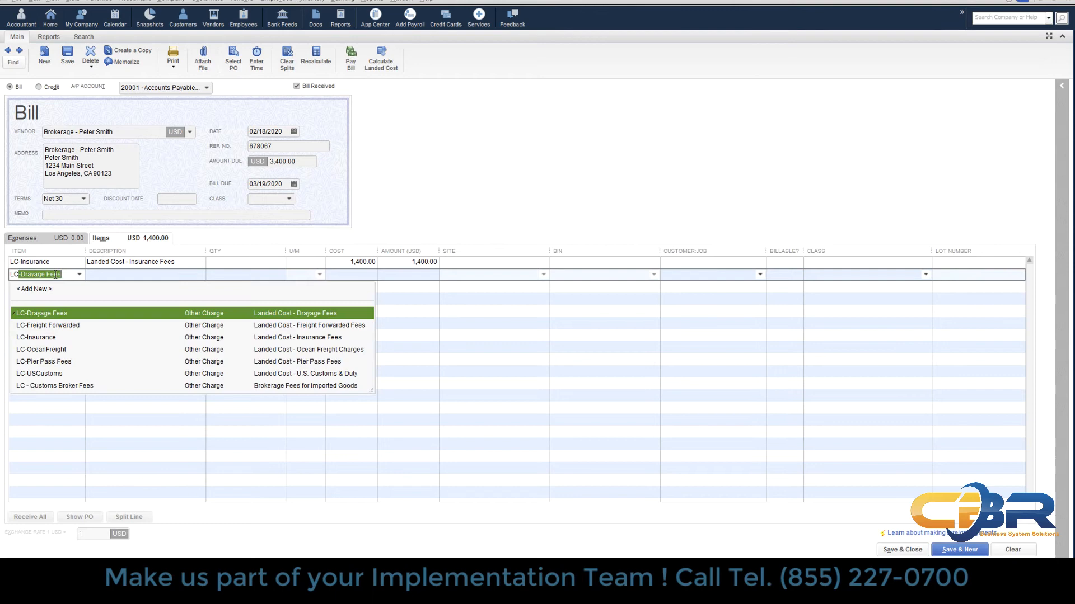
{"action": "mouse_move", "coordinate": [54, 391]}
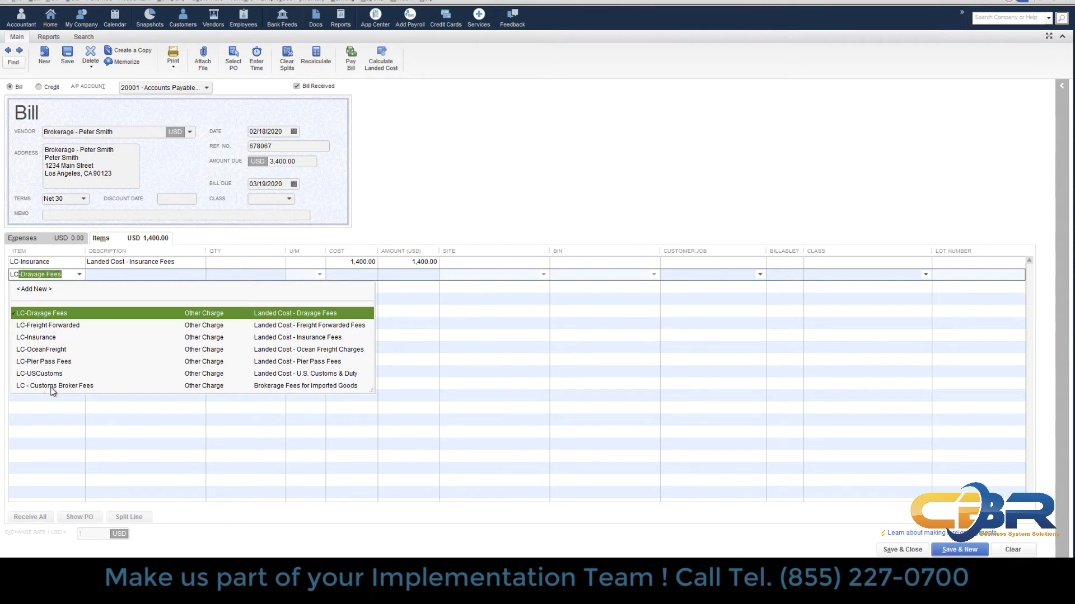
{"action": "left_click", "coordinate": [39, 374]}
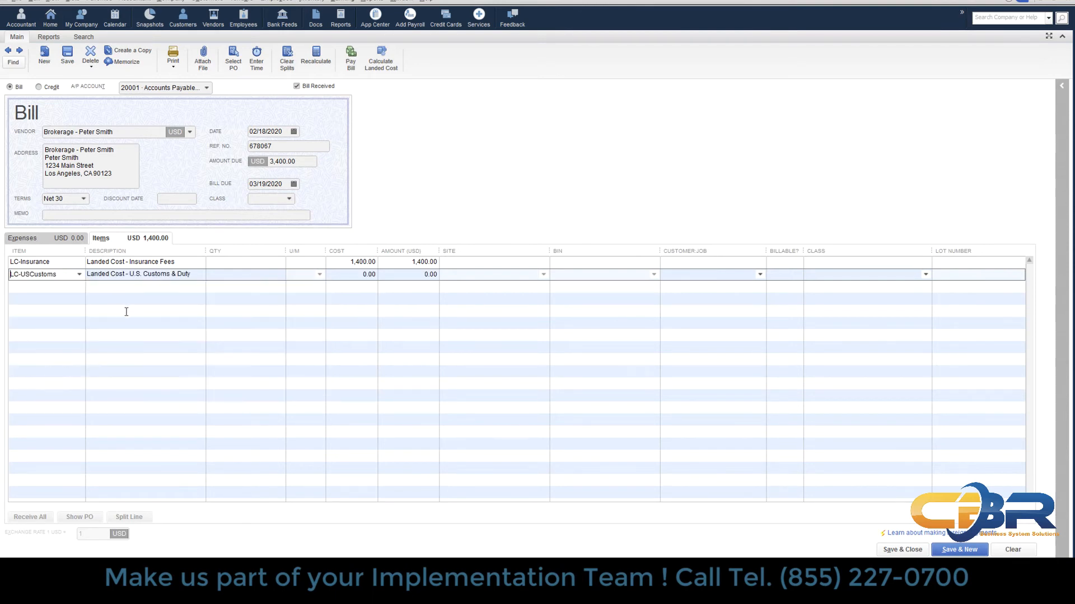
{"action": "left_click", "coordinate": [351, 274]}
{"action": "type", "text": "2,000"}
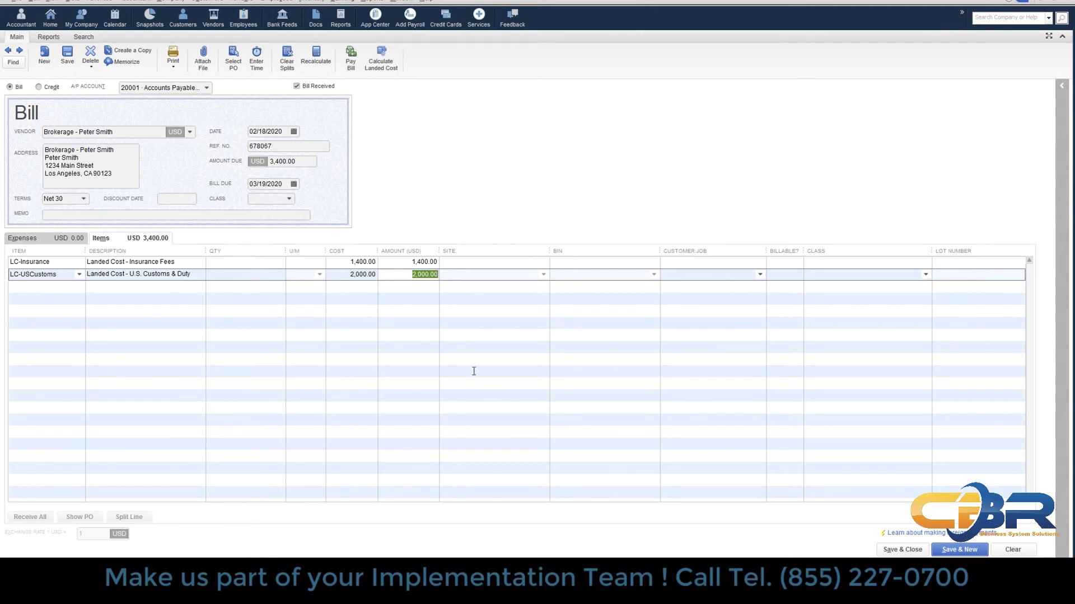
{"action": "mouse_move", "coordinate": [573, 298]}
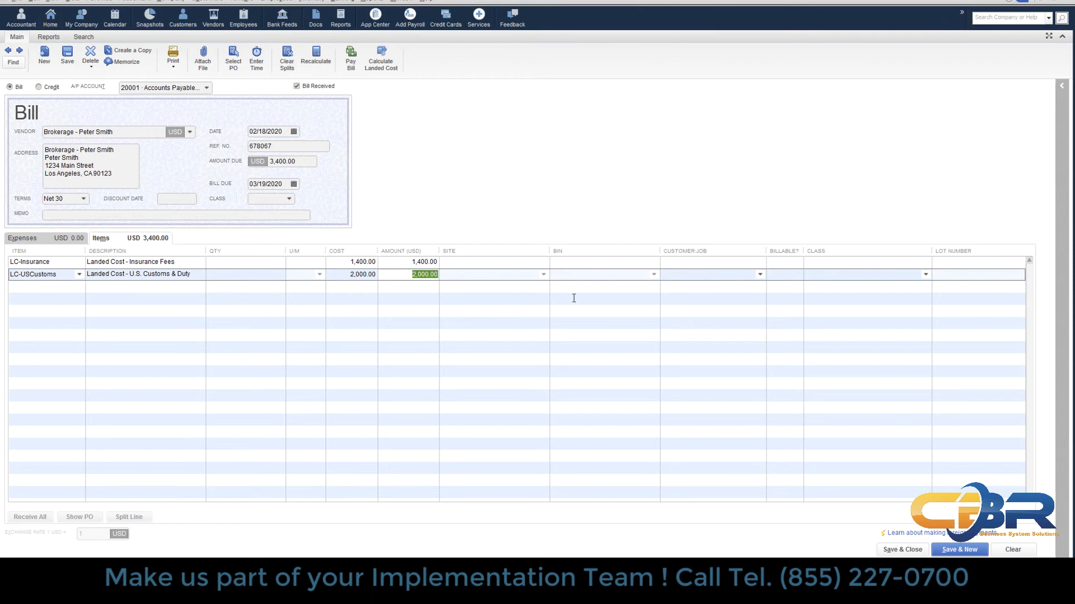
{"action": "left_click", "coordinate": [901, 549]}
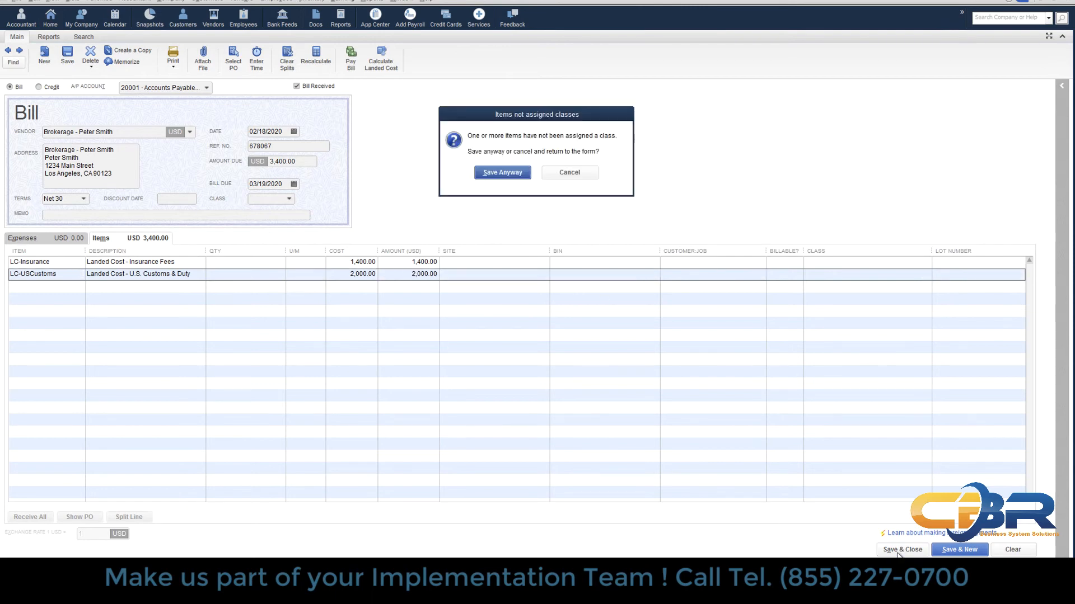
Save the brokerage bill anyway despite the unassigned-class warning
{"action": "left_click", "coordinate": [501, 173]}
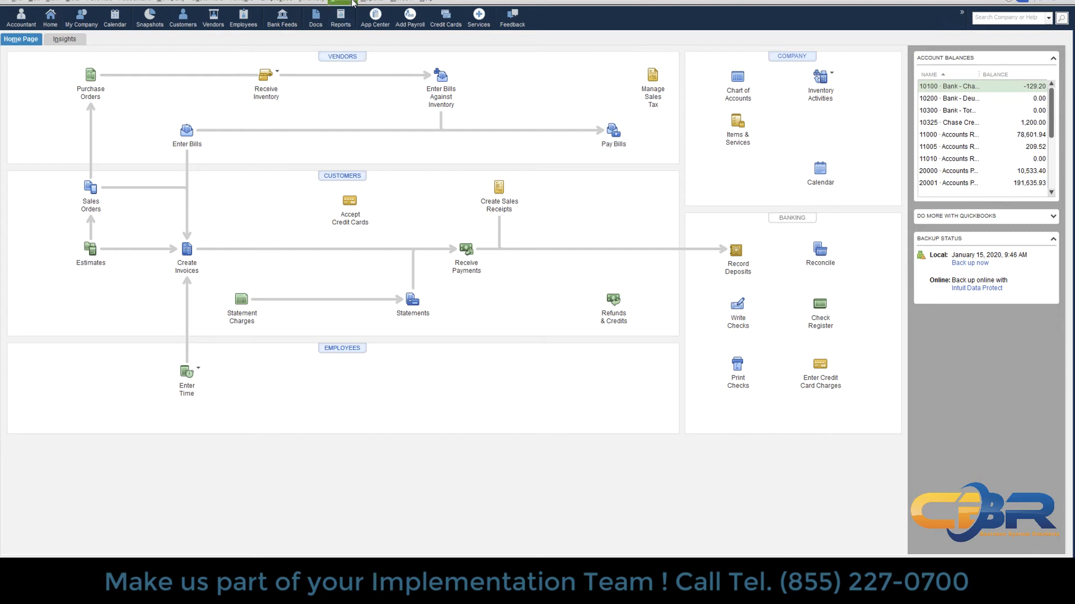
Bring up the Inventory menu commands from the home page
{"action": "left_click", "coordinate": [322, 3]}
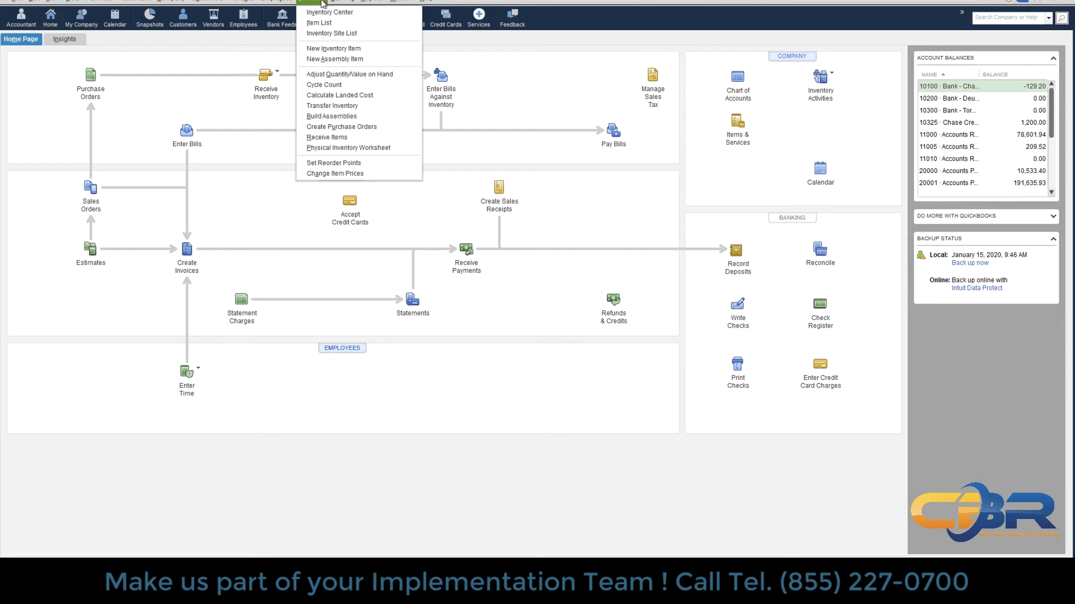
{"action": "mouse_move", "coordinate": [340, 106]}
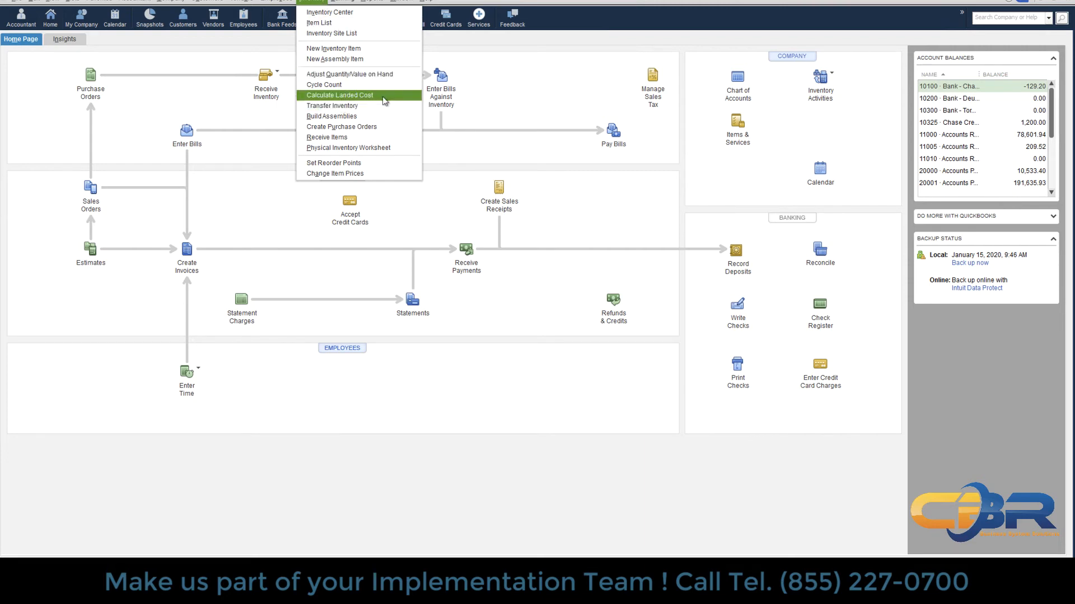
{"action": "mouse_move", "coordinate": [342, 105]}
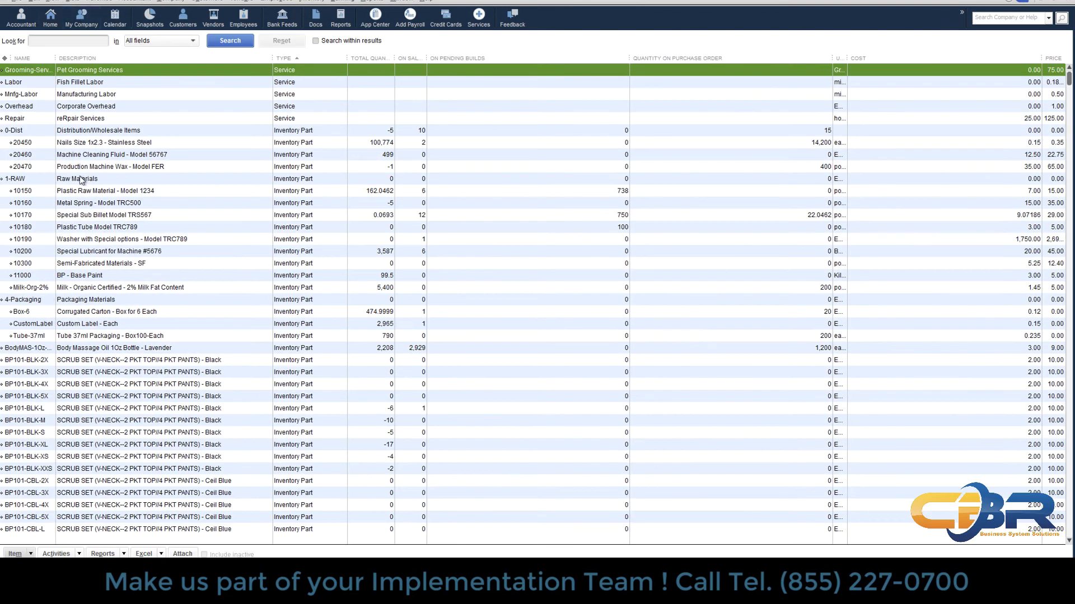
Filter the Item List on 'raw' and open Raw Material Type 1002 from Asia
{"action": "left_click", "coordinate": [68, 41]}
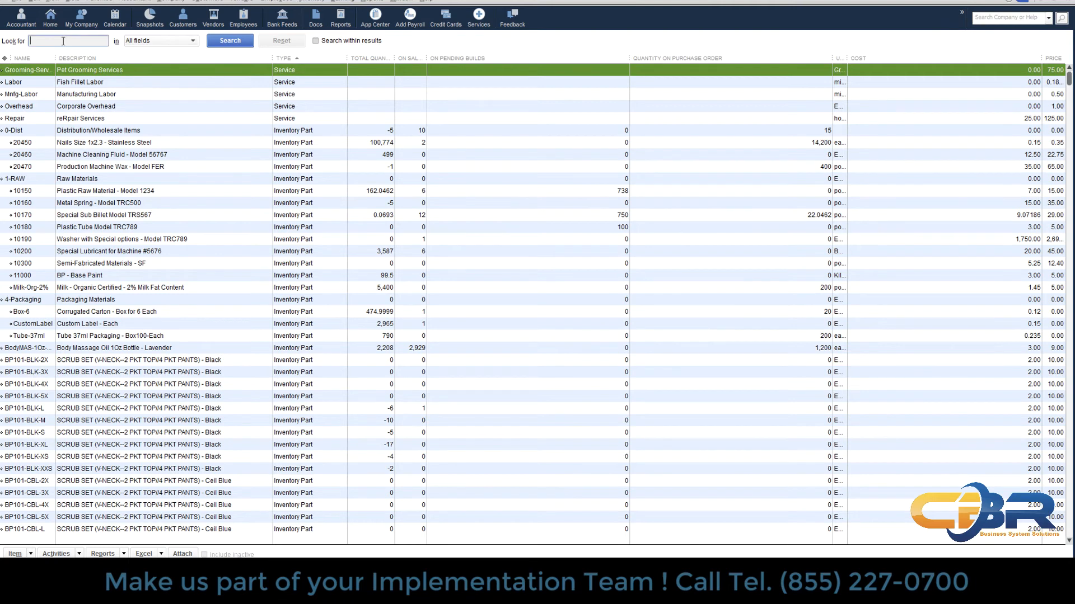
{"action": "type", "text": "raw"}
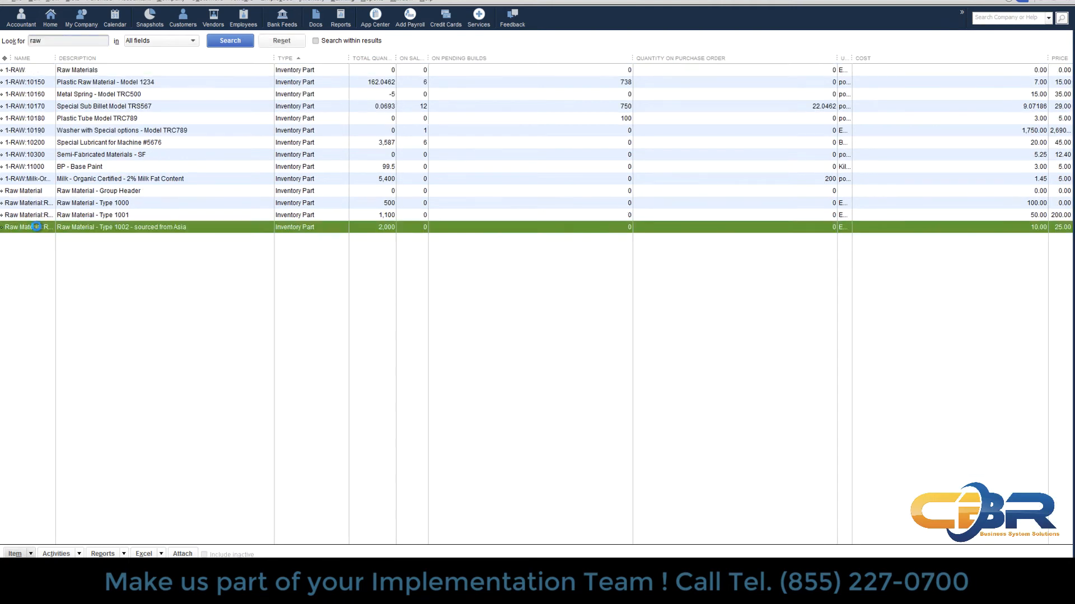
{"action": "double_click", "coordinate": [121, 227]}
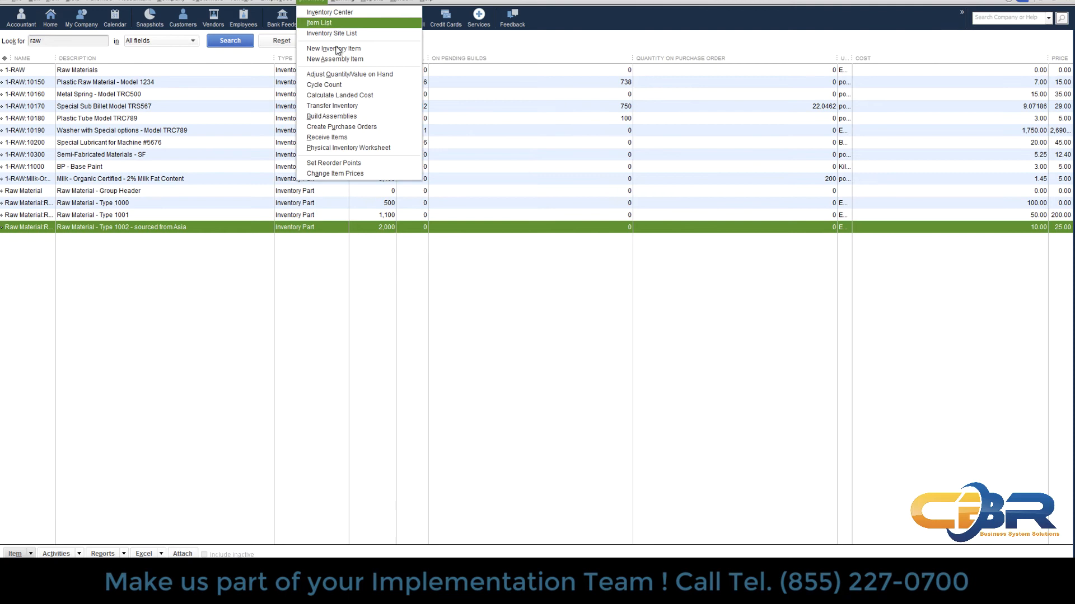
Load the MERSK 2,800 and brokerage 3,400 shipping bills into Calculate Landed Cost, totalling 6,200
{"action": "left_click", "coordinate": [339, 94]}
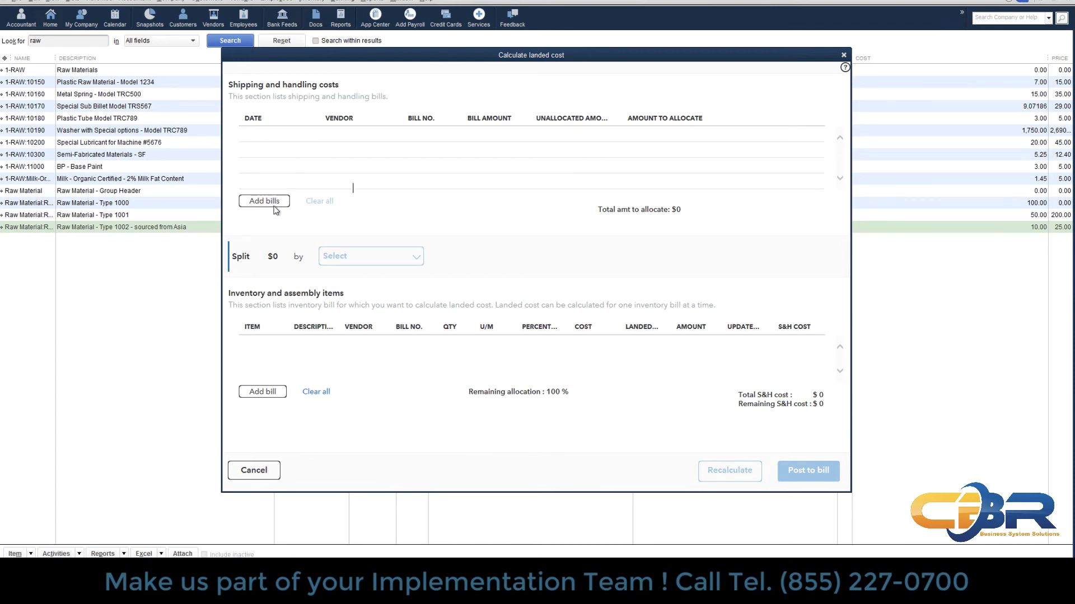
{"action": "left_click", "coordinate": [263, 200]}
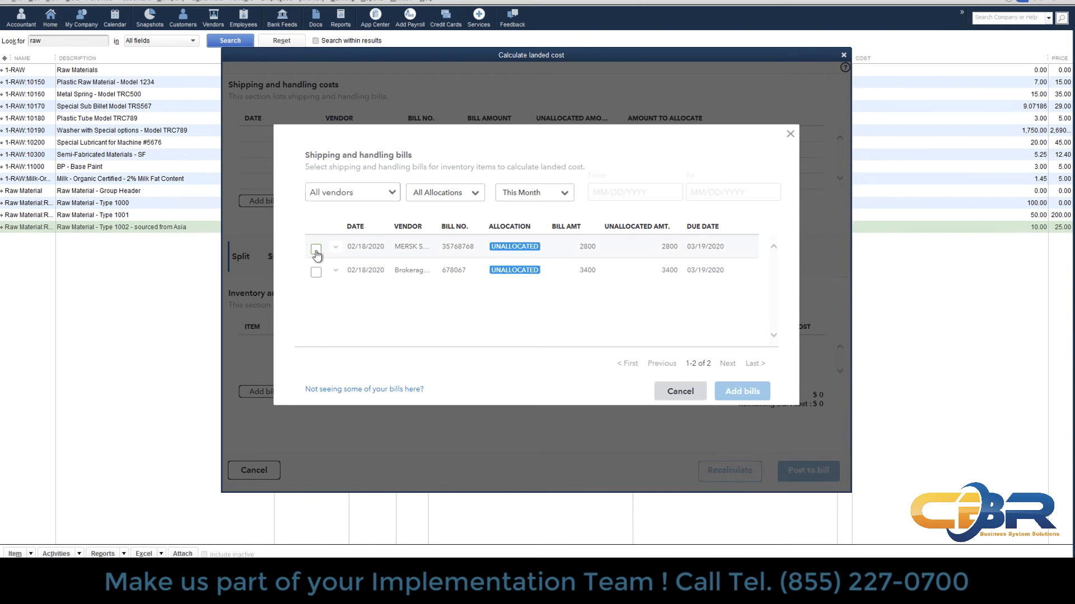
{"action": "left_click", "coordinate": [315, 272]}
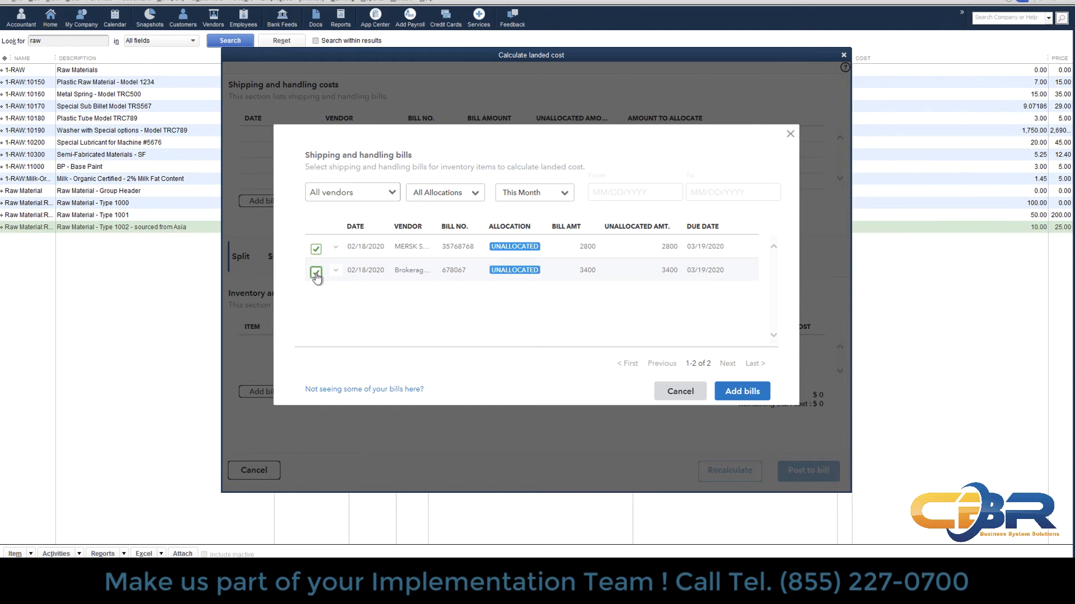
{"action": "left_click", "coordinate": [315, 273]}
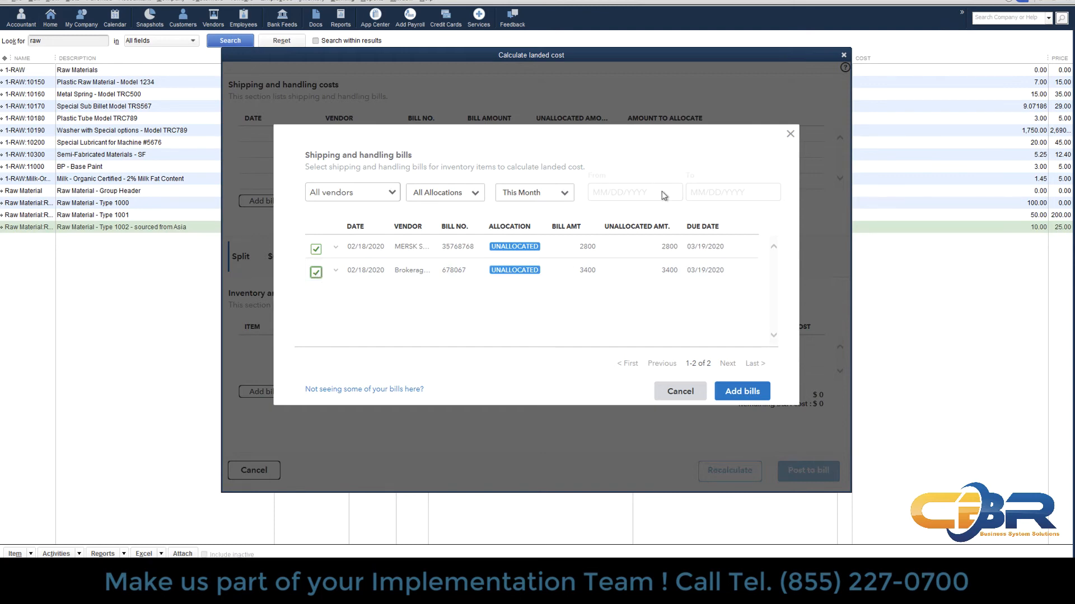
{"action": "mouse_move", "coordinate": [733, 410]}
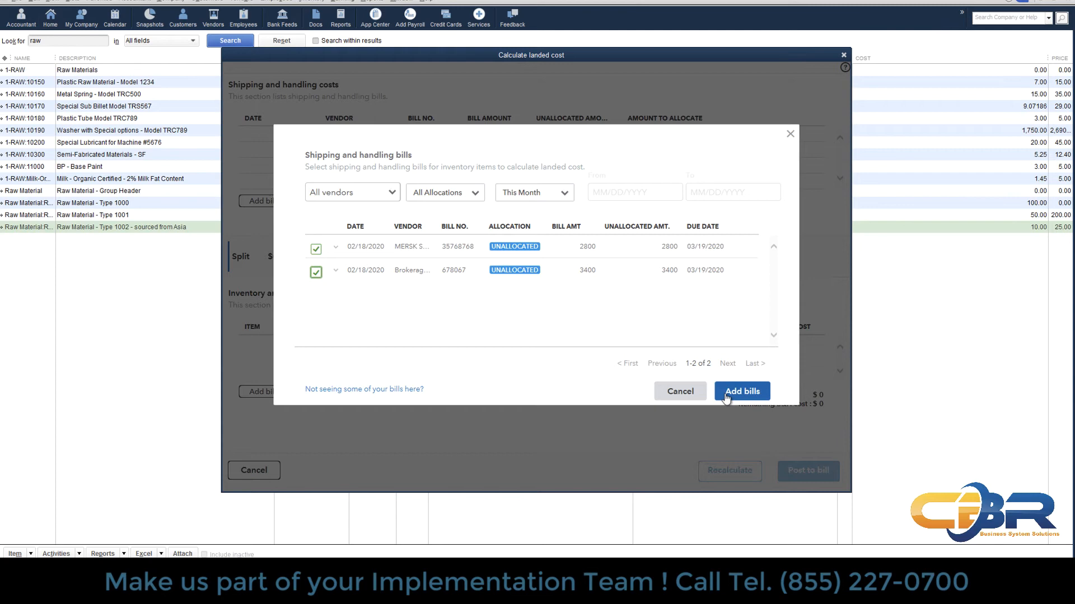
{"action": "left_click", "coordinate": [741, 392]}
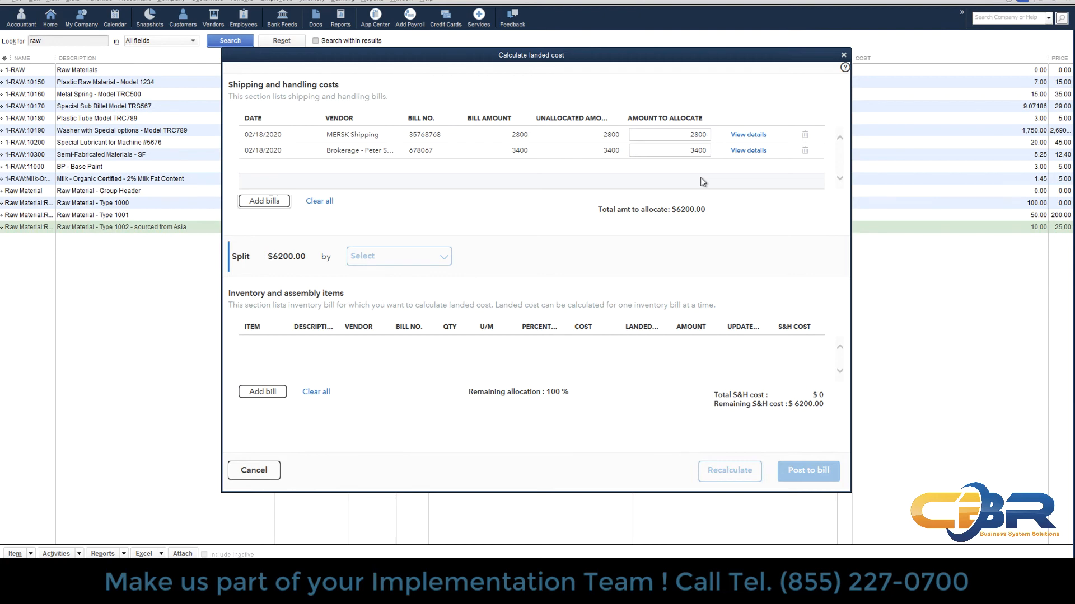
{"action": "mouse_move", "coordinate": [355, 365]}
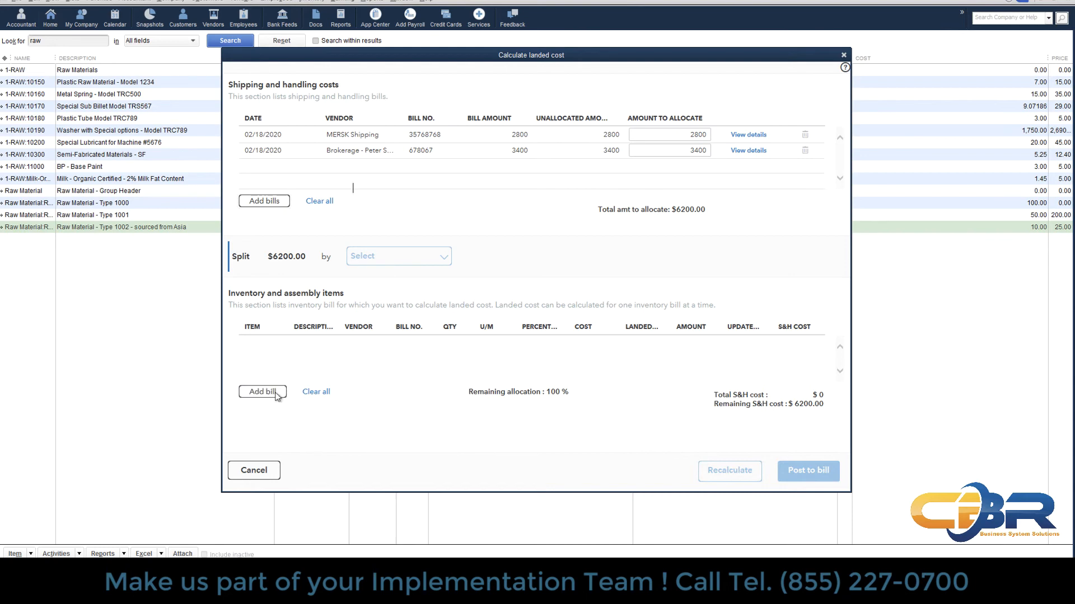
Add Chinese Manufacturer bill 6787676 with RAW-1001 and RAW-1002 lines totalling 70,000
{"action": "left_click", "coordinate": [262, 392]}
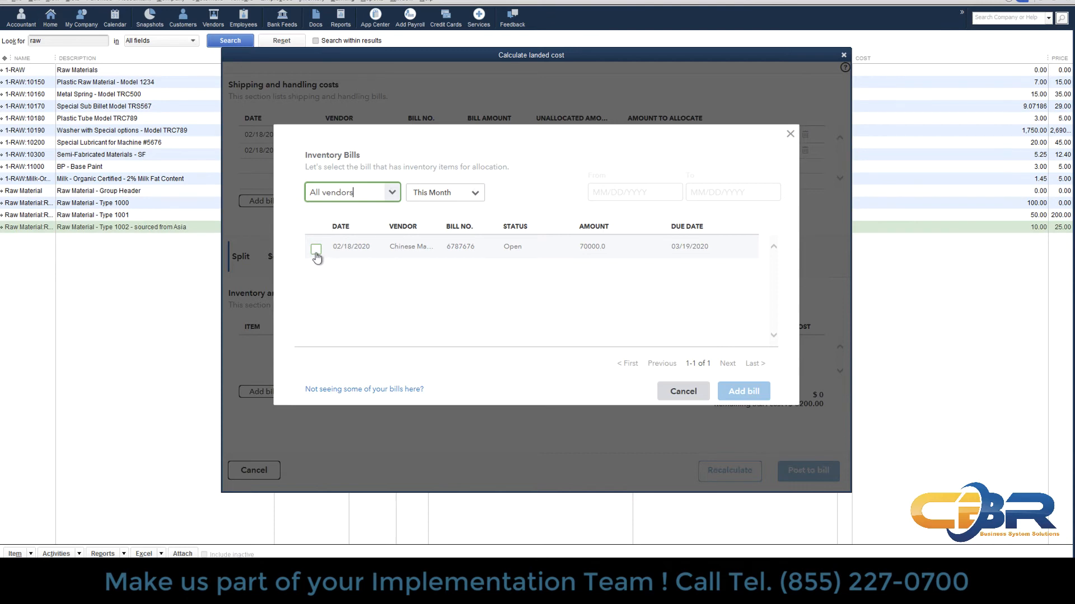
{"action": "left_click", "coordinate": [316, 246]}
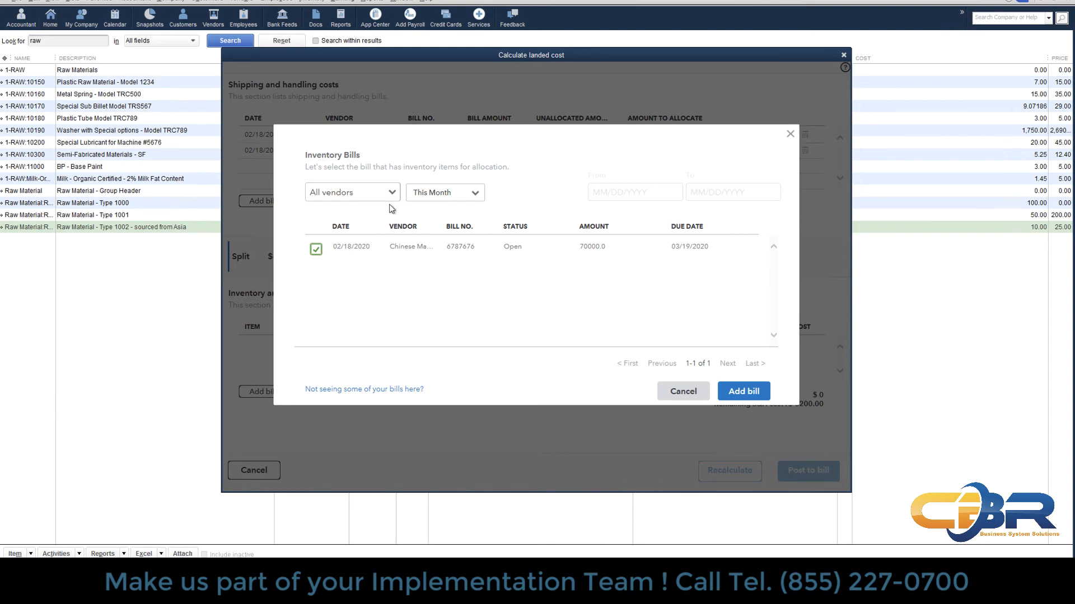
{"action": "mouse_move", "coordinate": [395, 212]}
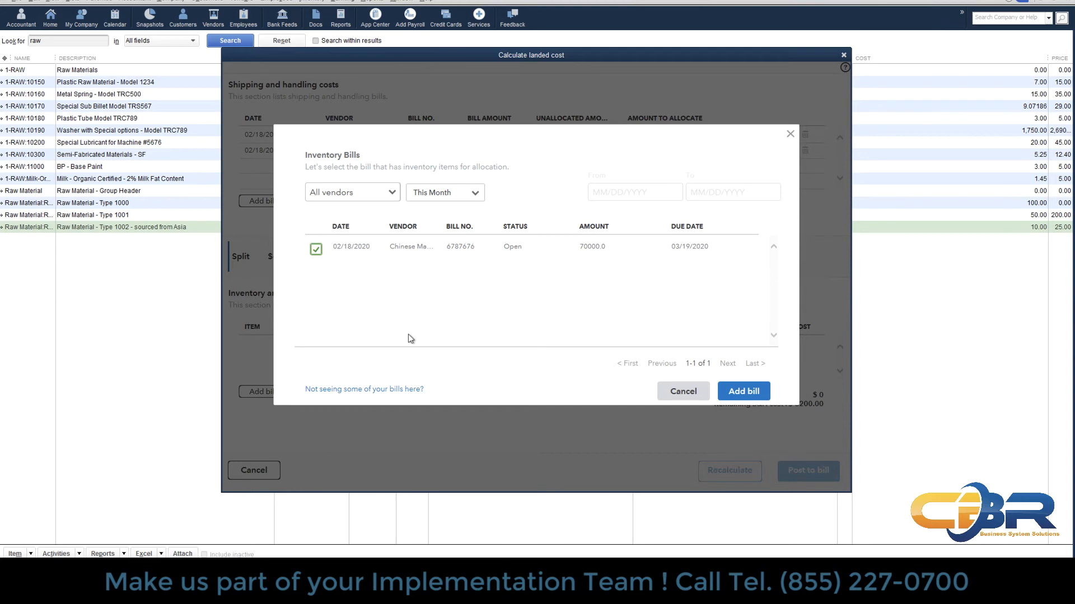
{"action": "mouse_move", "coordinate": [606, 362]}
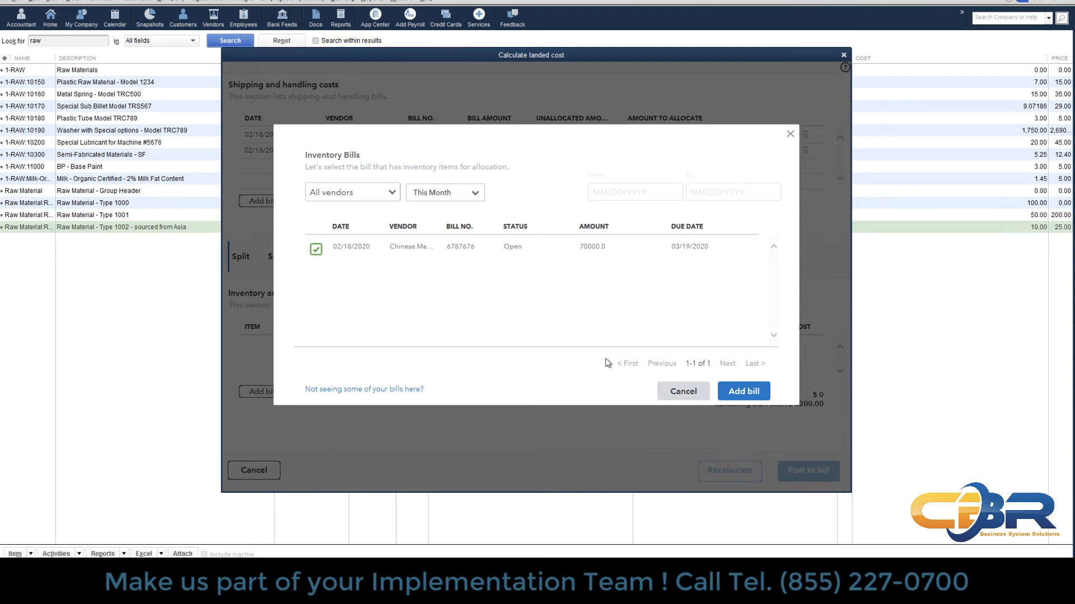
{"action": "left_click", "coordinate": [742, 391]}
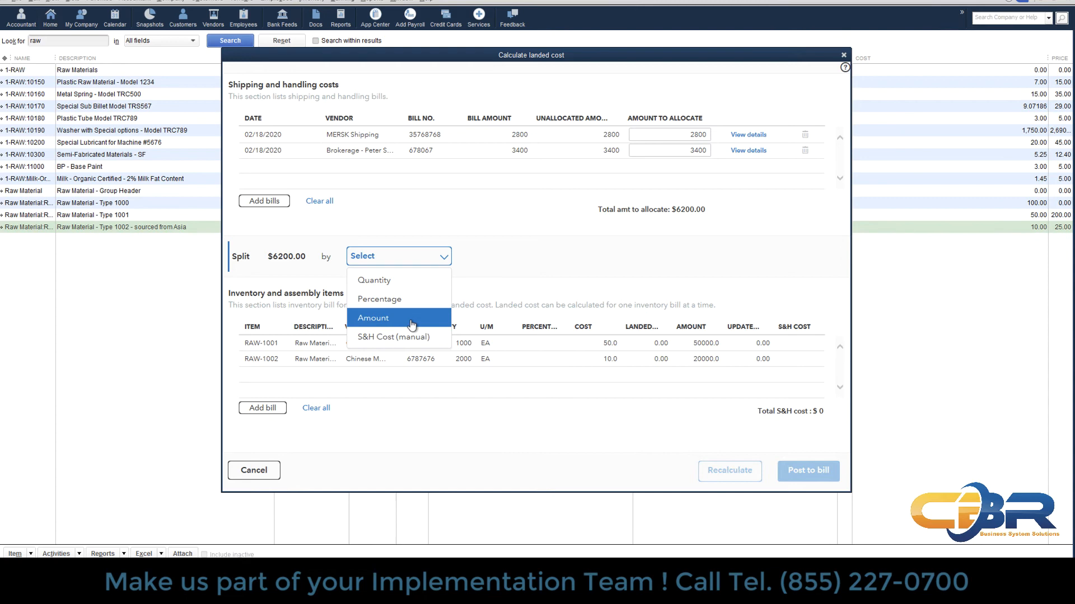
Split the 6,200 by amount, landing RAW-1001 at 54.43 and RAW-1002 at 10.89, and post to bill
{"action": "left_click", "coordinate": [371, 317]}
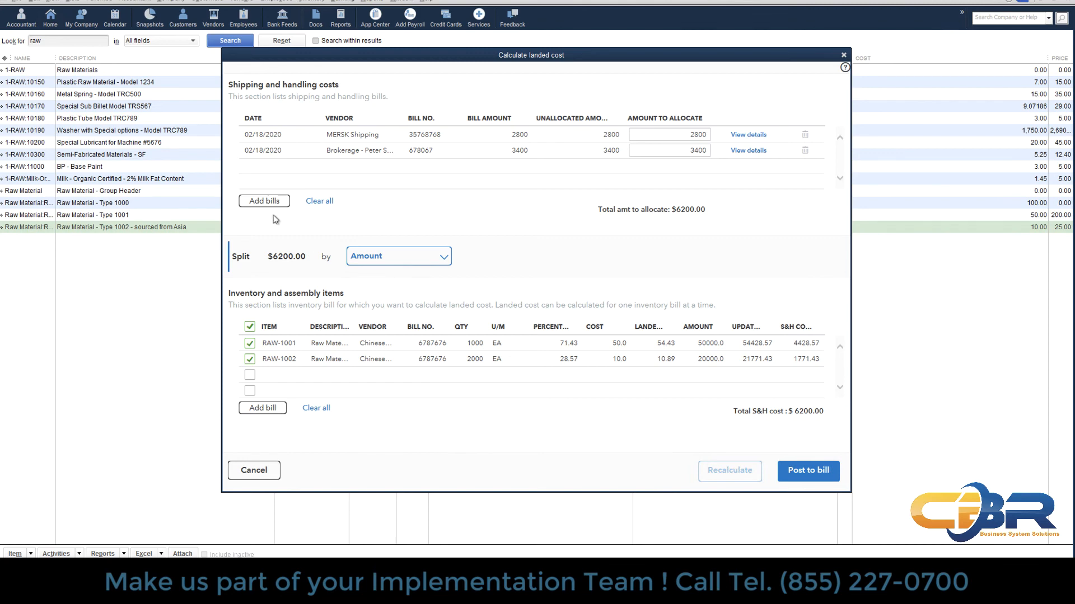
{"action": "left_click", "coordinate": [398, 255]}
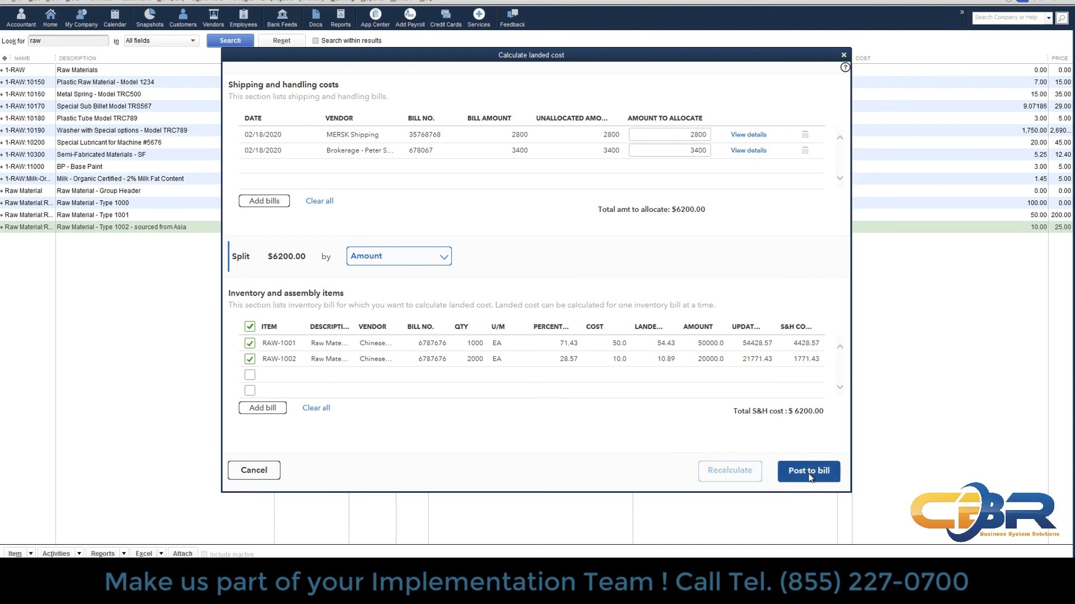
{"action": "left_click", "coordinate": [808, 472]}
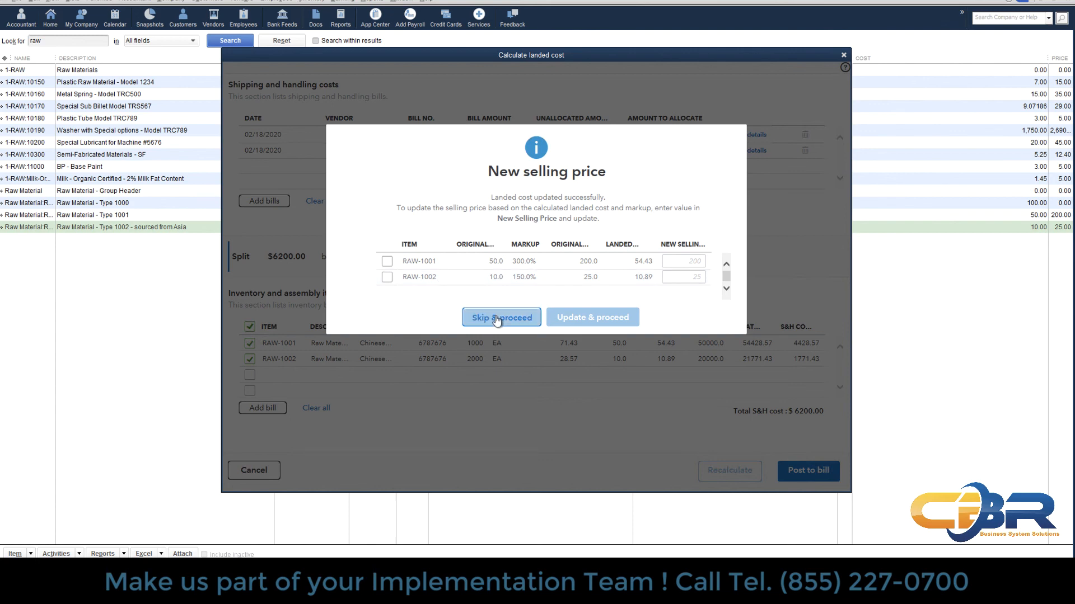
Skip the selling-price update and confirm, reopening the bill at USD 76,200
{"action": "left_click", "coordinate": [501, 317]}
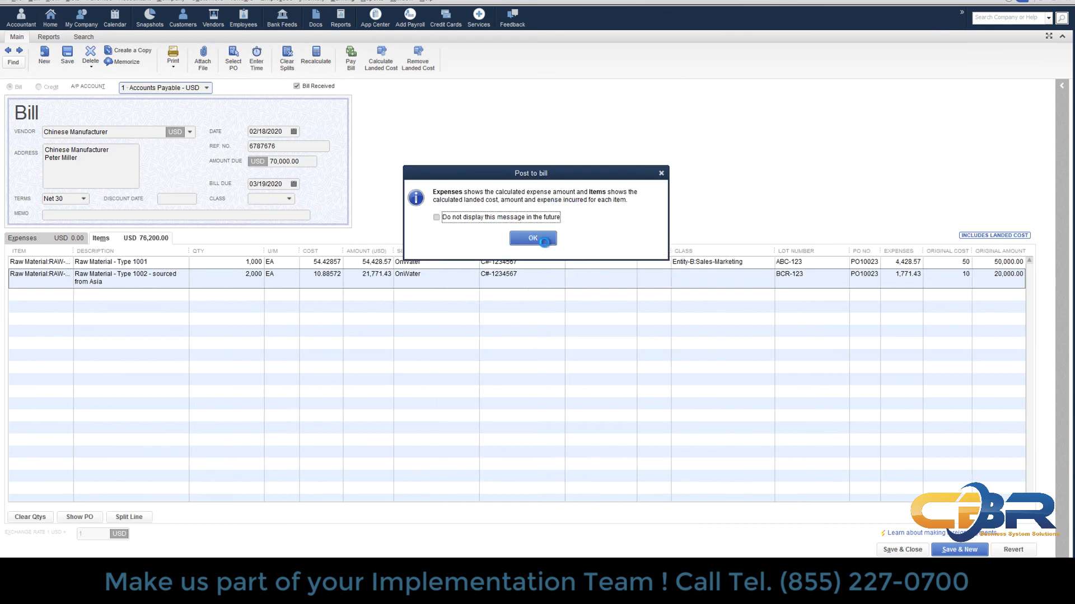
{"action": "left_click", "coordinate": [533, 237]}
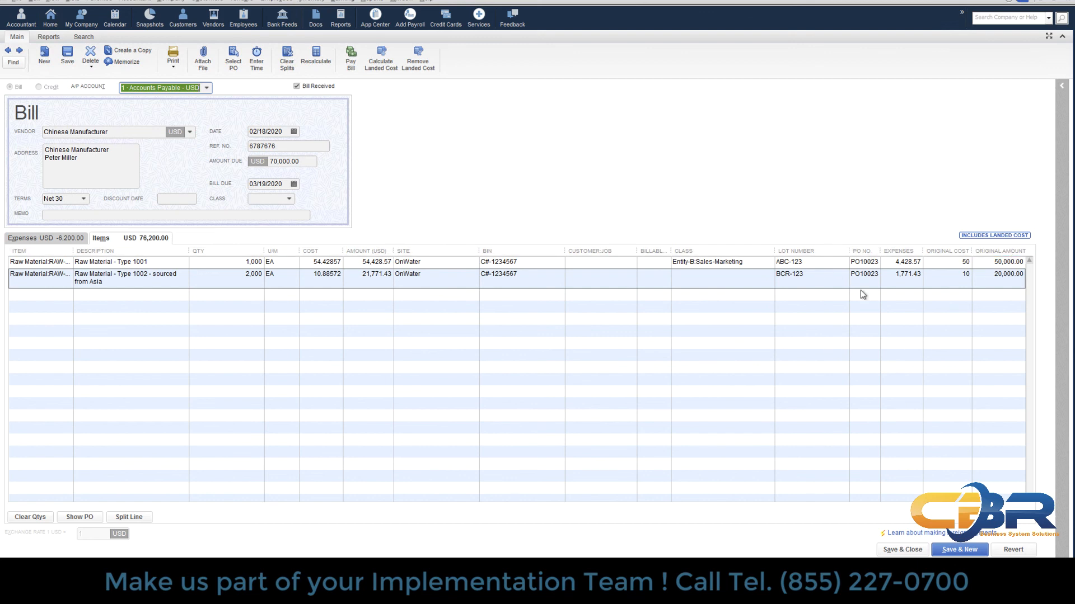
{"action": "mouse_move", "coordinate": [906, 276]}
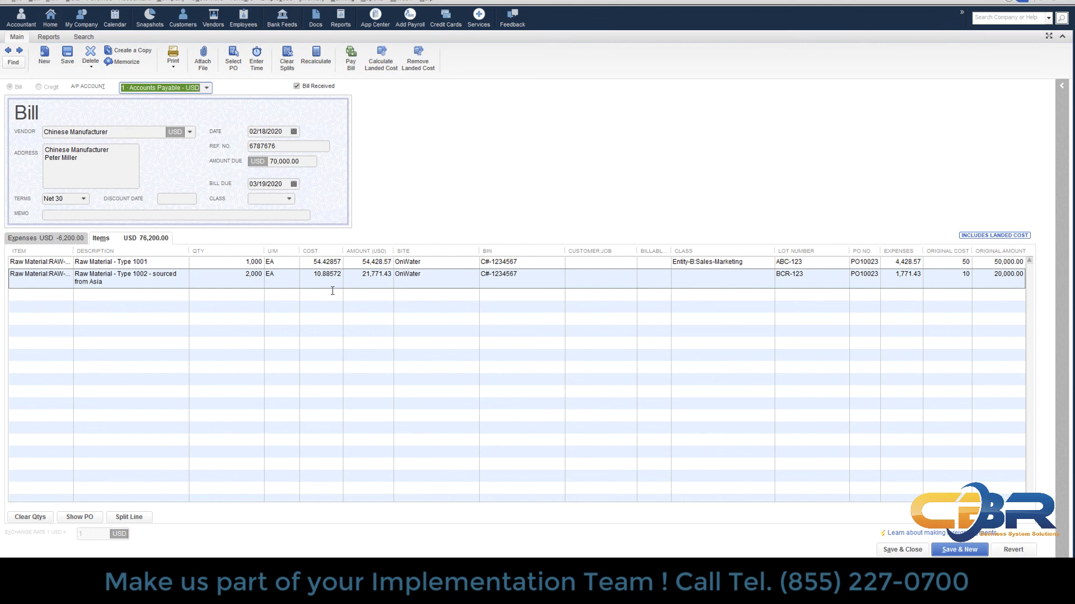
{"action": "mouse_move", "coordinate": [791, 319]}
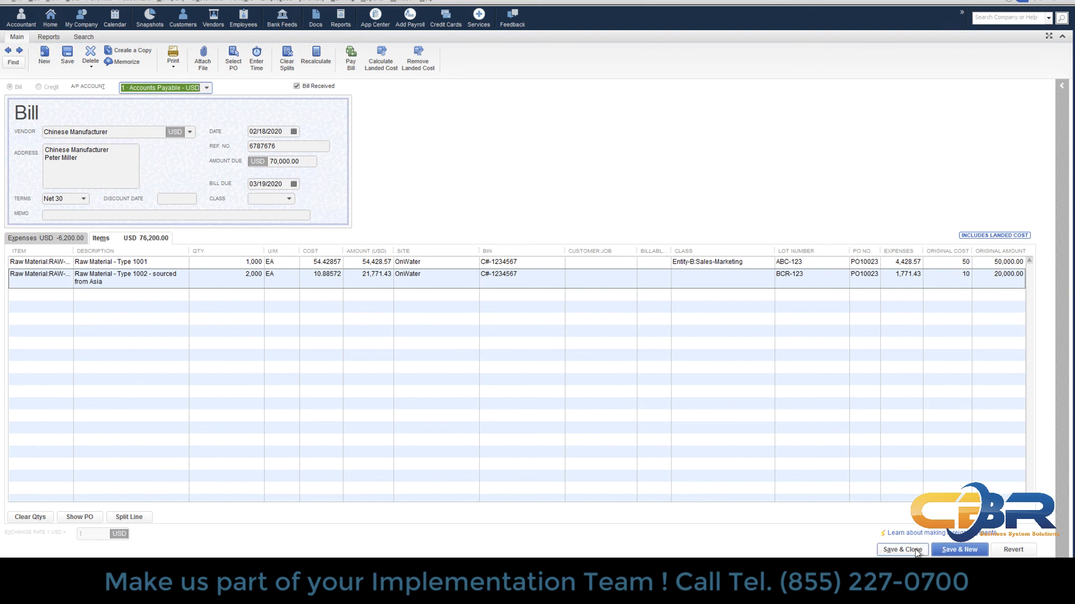
Save and close the updated bill, then open the RAW-1002 item record with its Landed Cost field
{"action": "left_click", "coordinate": [902, 548]}
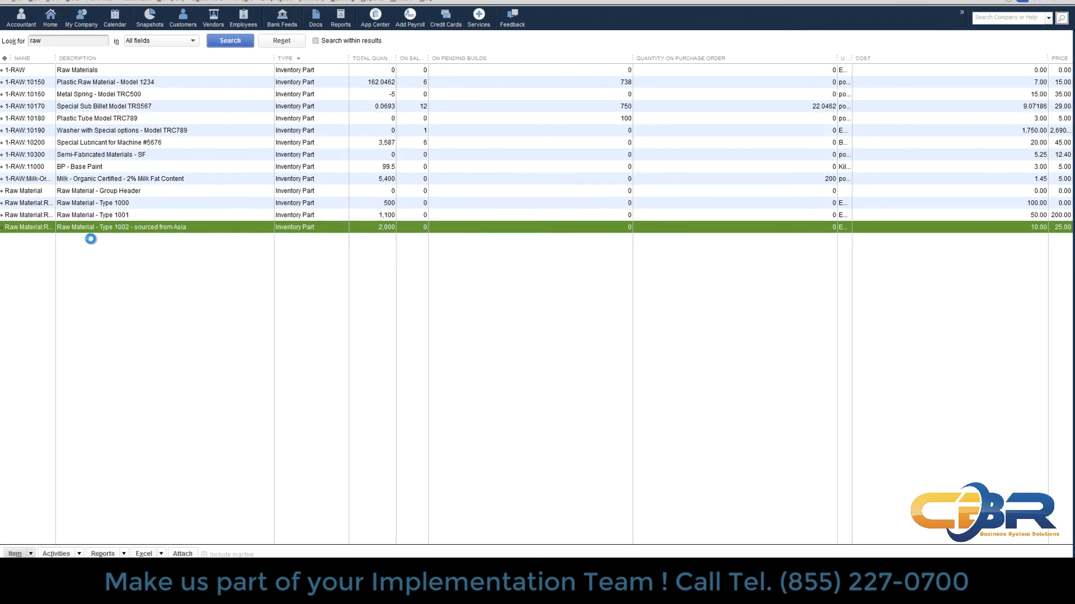
{"action": "double_click", "coordinate": [119, 227]}
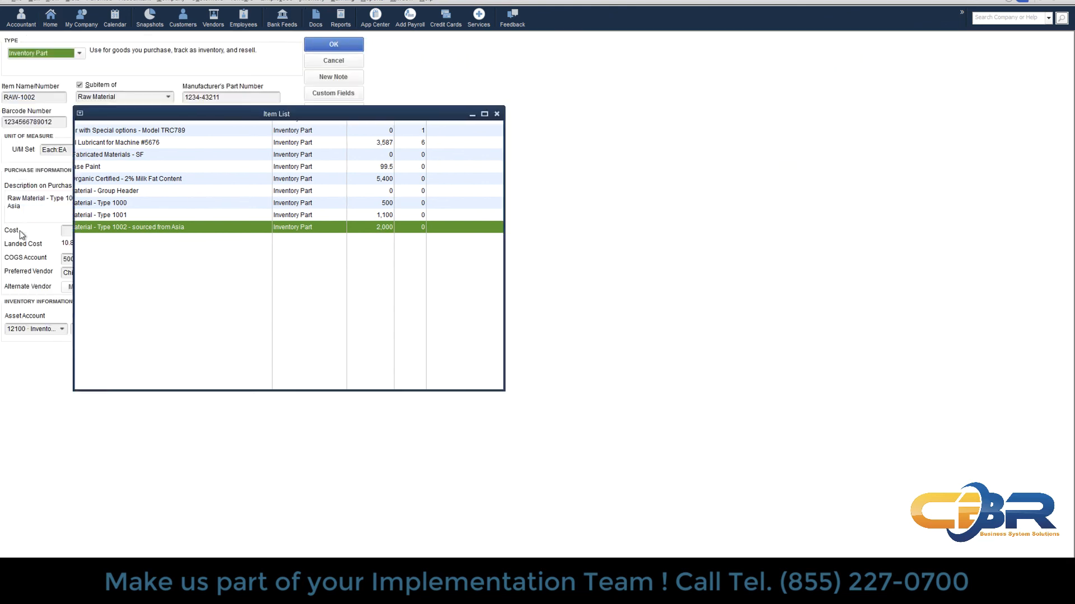